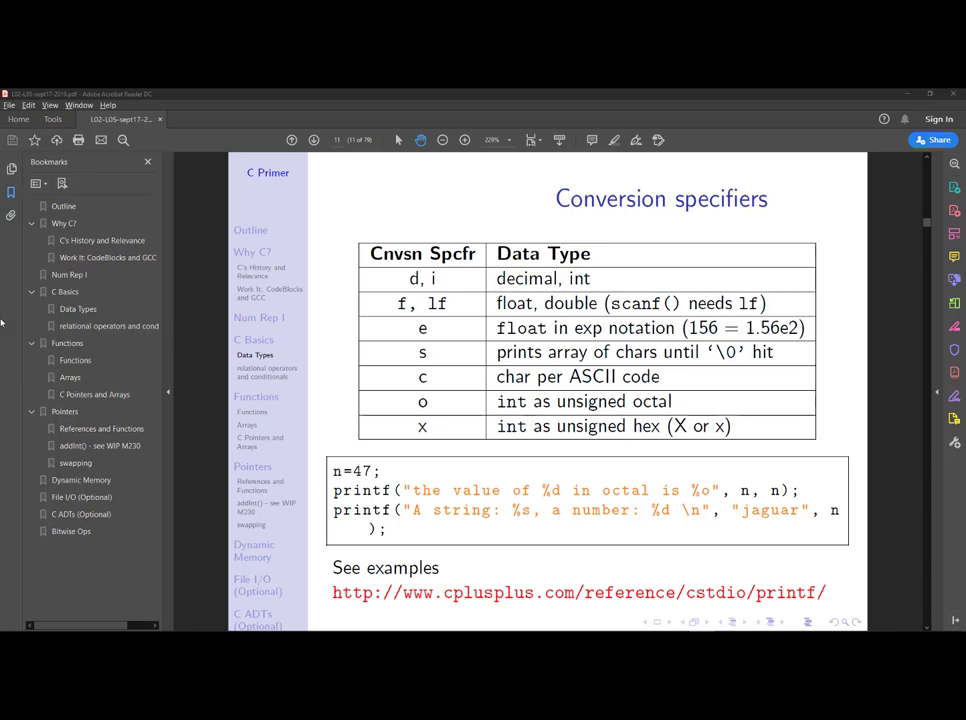
Review the scanf/printf example and conversion specifiers slide, then bring Code::Blocks back up
key(alt+tab)
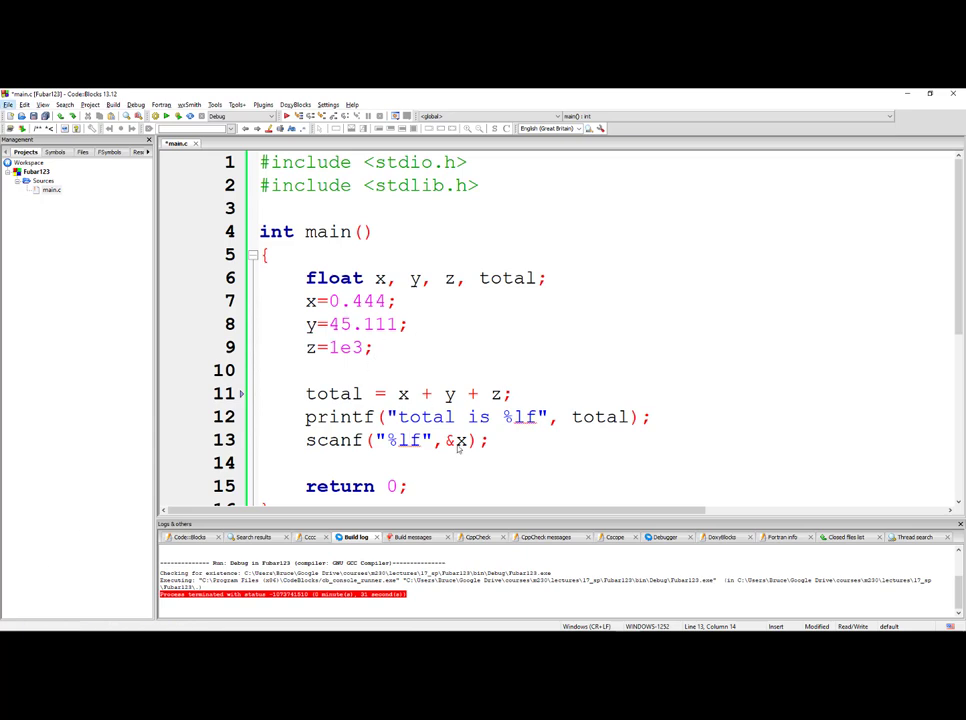
triple_click(395, 440)
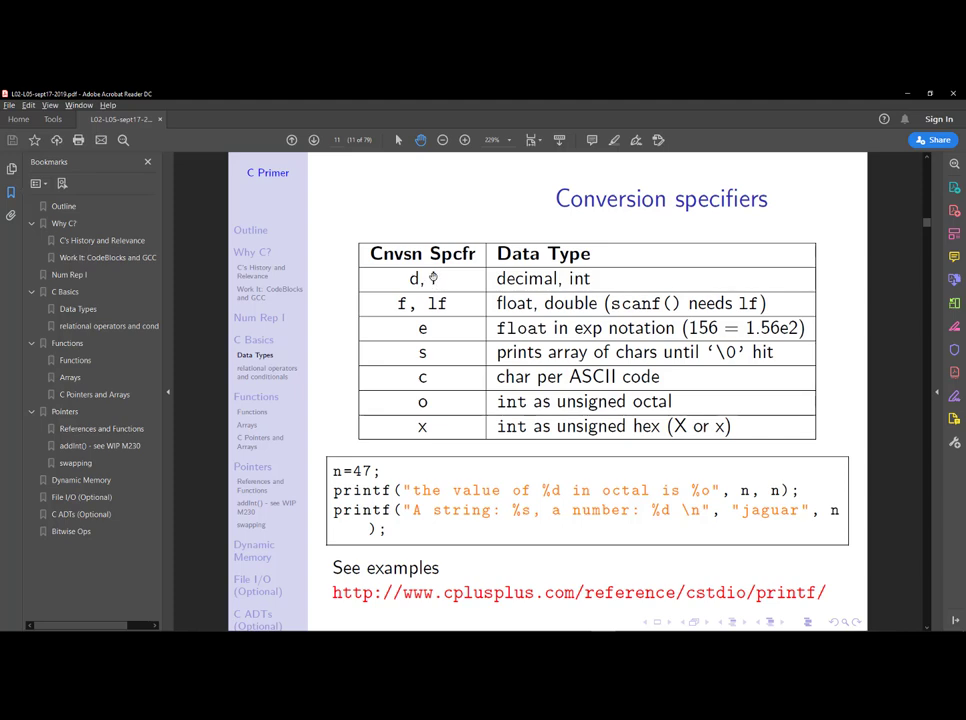
key(alt+tab)
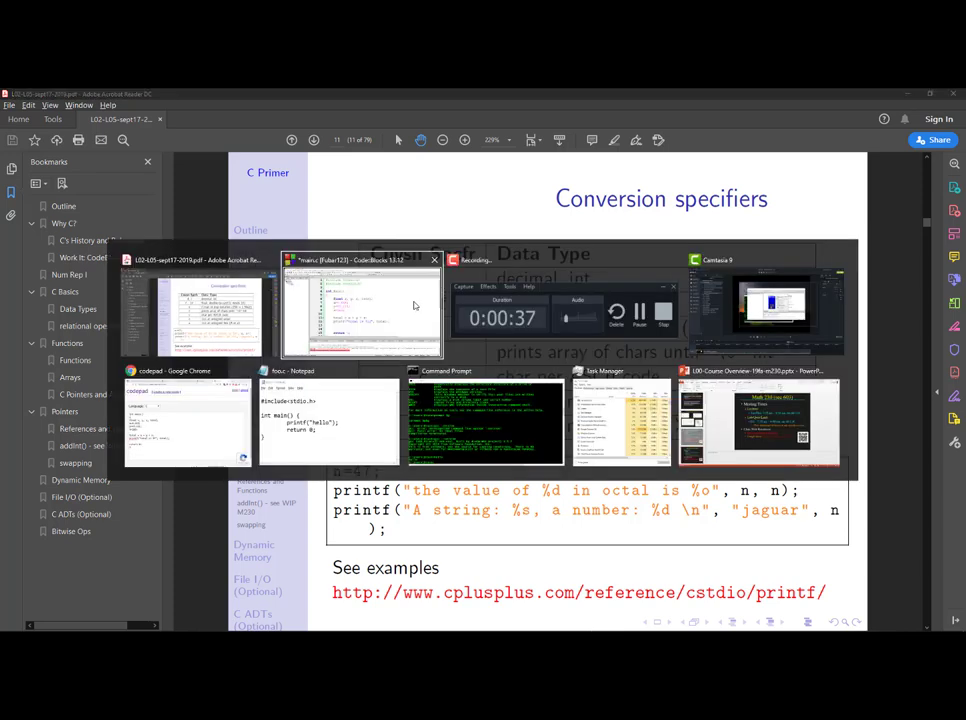
Add an int val declaration at the top of main
click(362, 305)
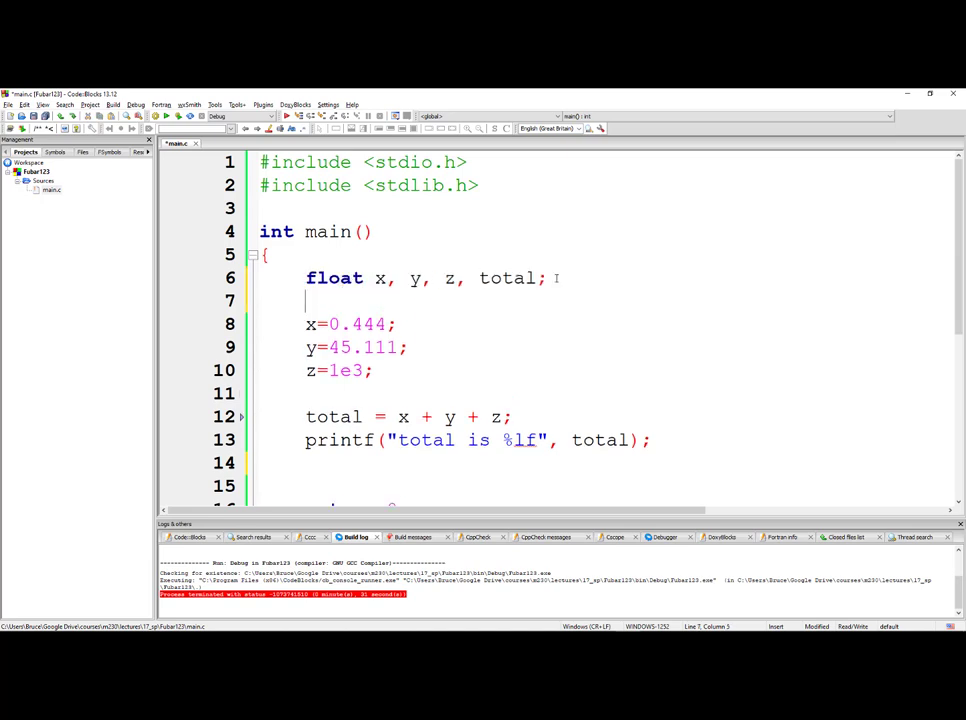
text(int)
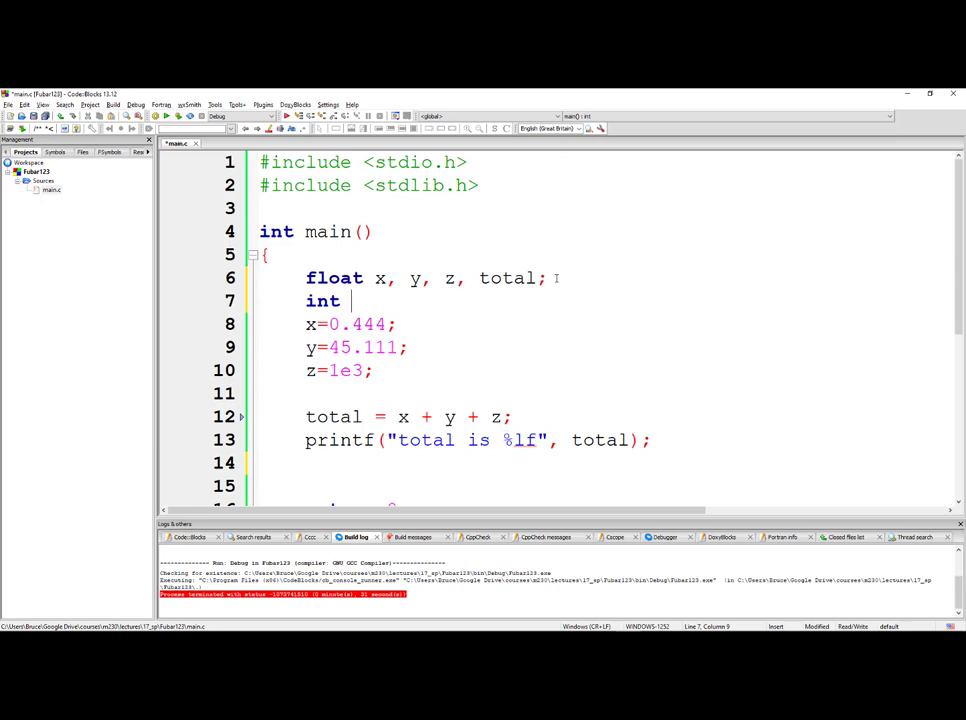
text(v)
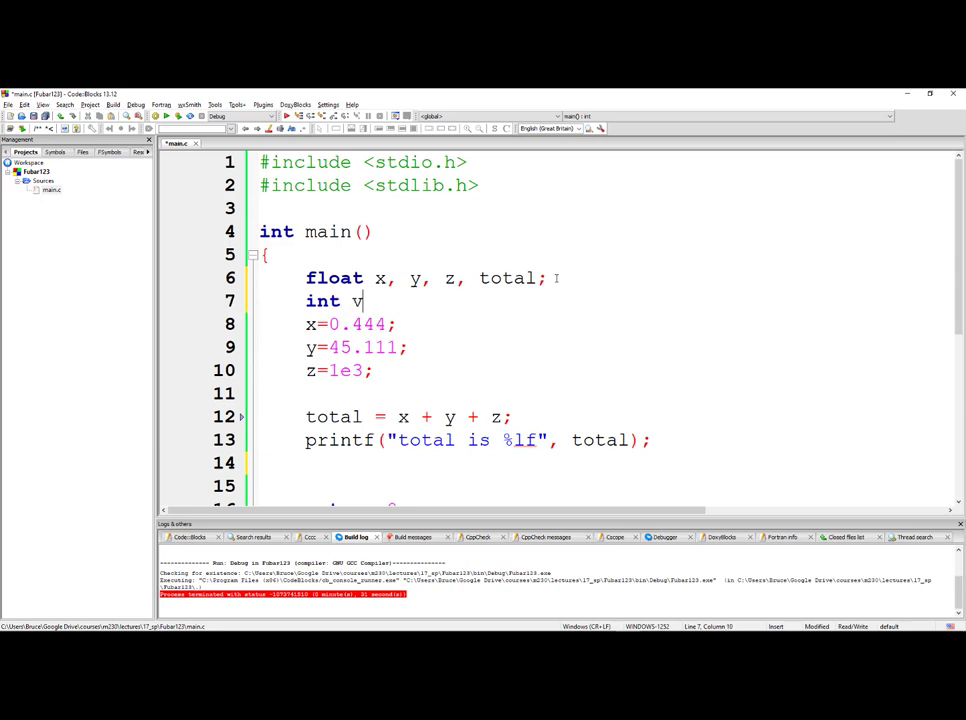
text(al;)
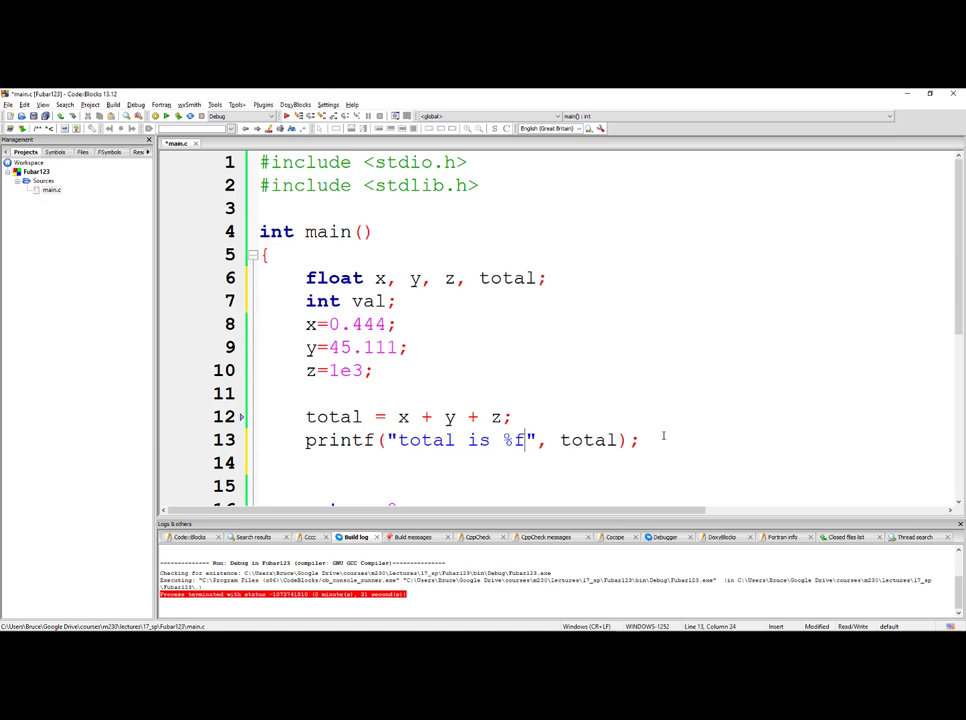
text(\n)
click(597, 463)
text(printf()
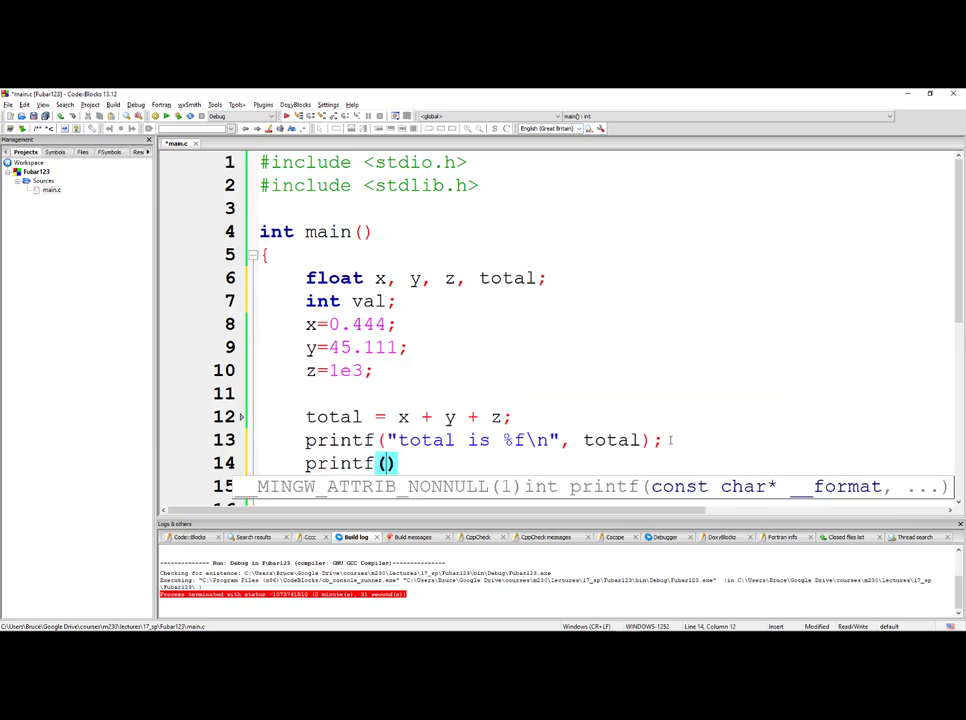
Write a printf showing "the int val is %d" with val, initialising val to 2
text("")
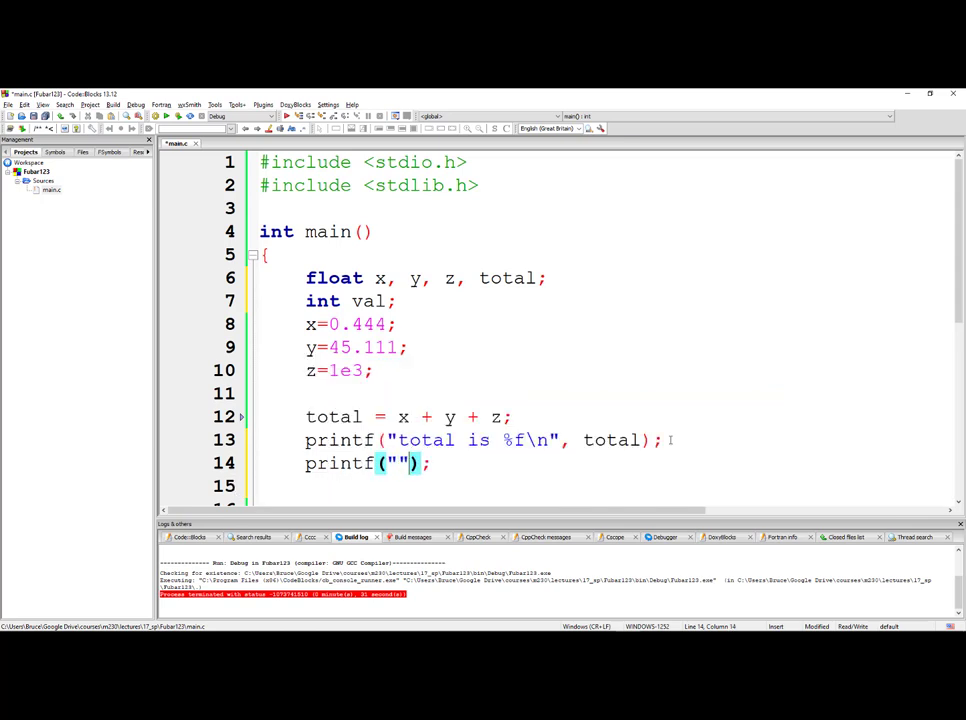
text(the int is)
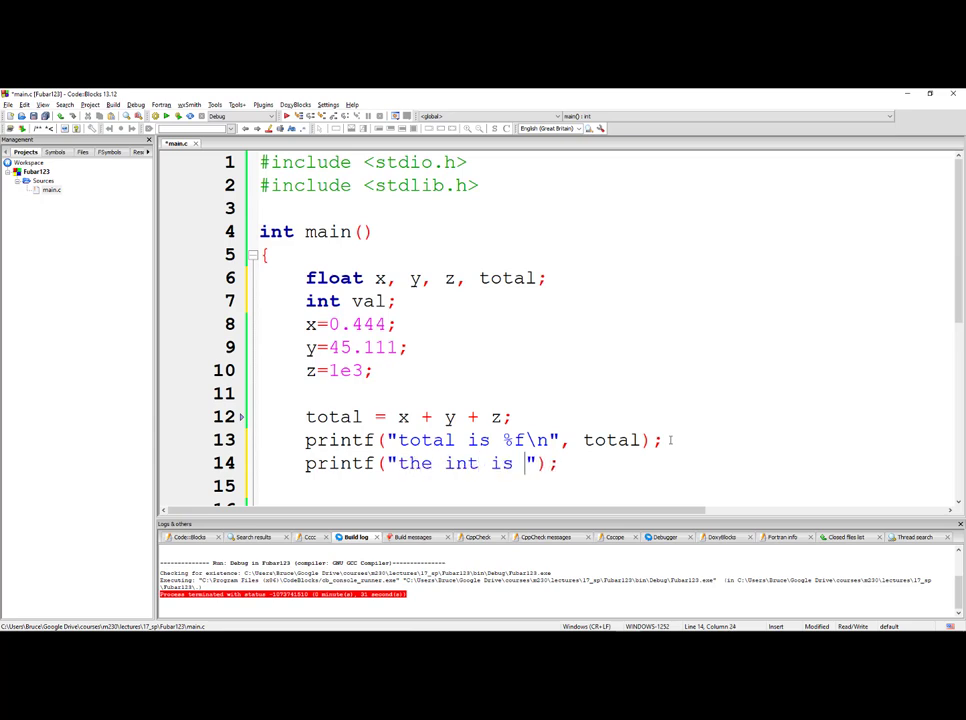
text(%d \n)
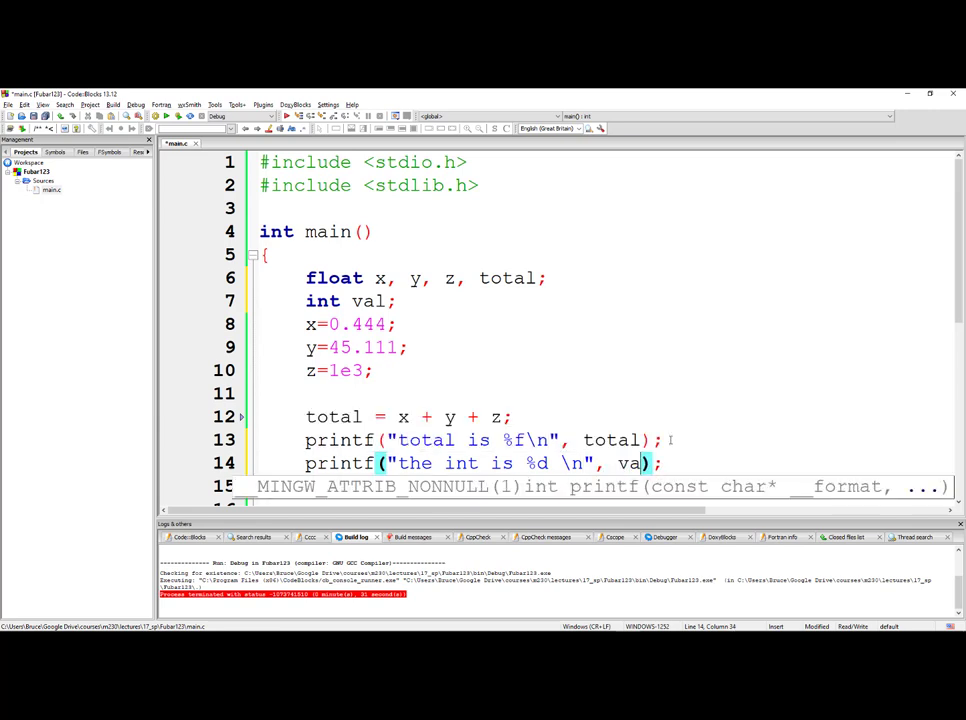
text(l)
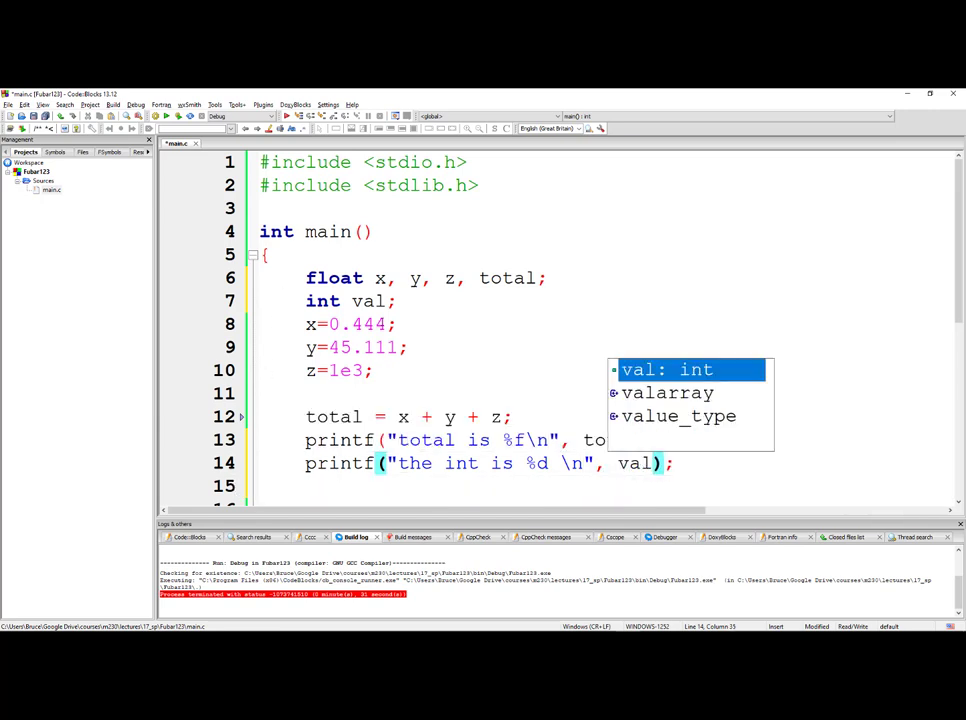
text(=)
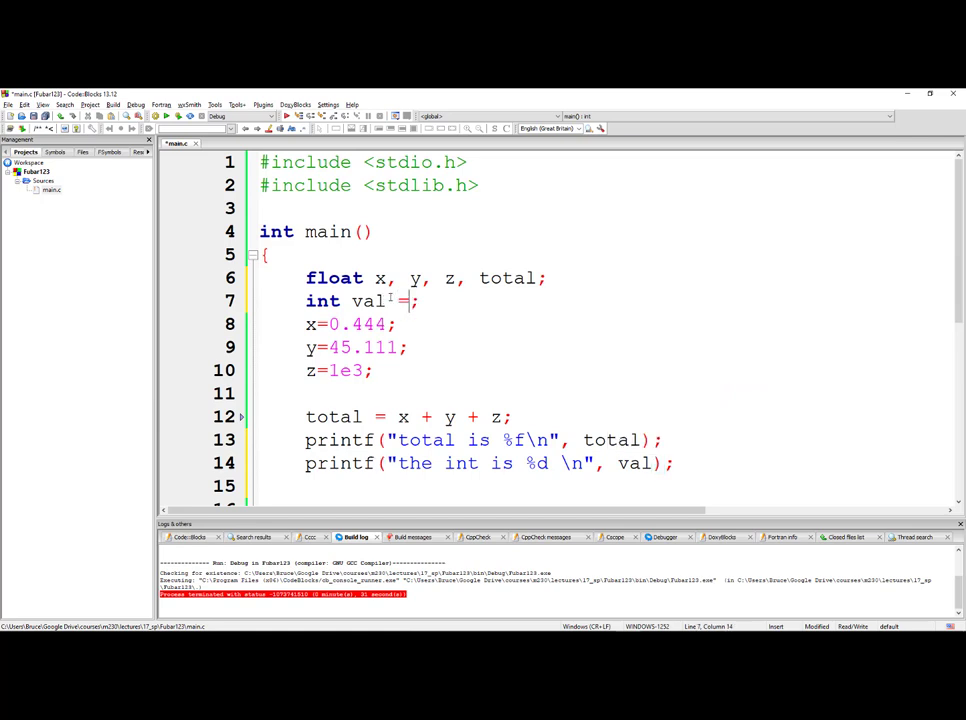
text(2)
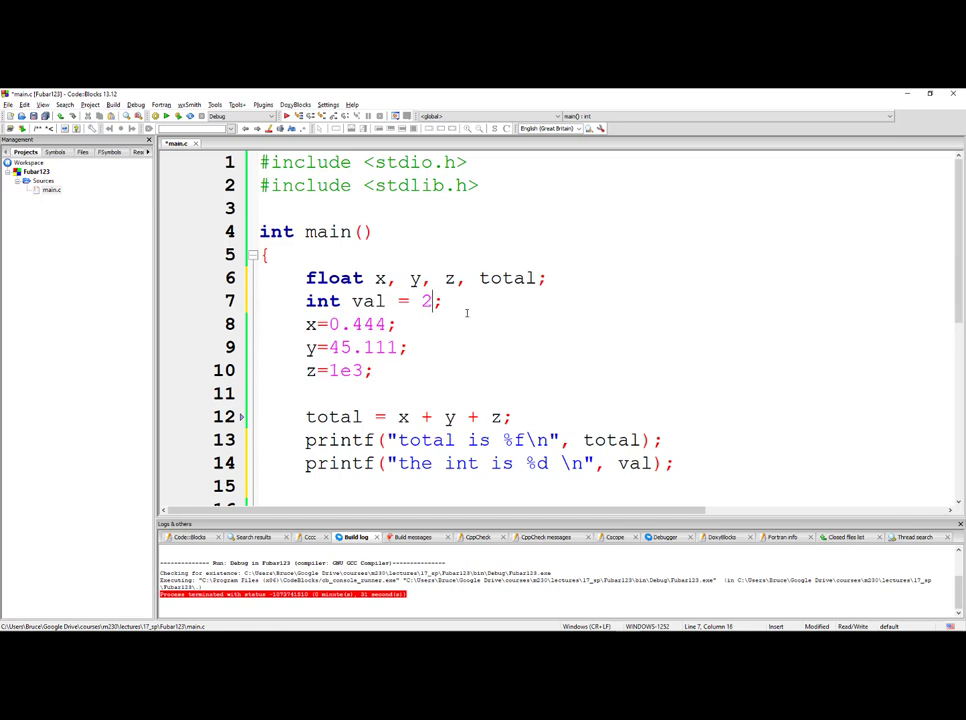
double_click(368, 300)
text( v)
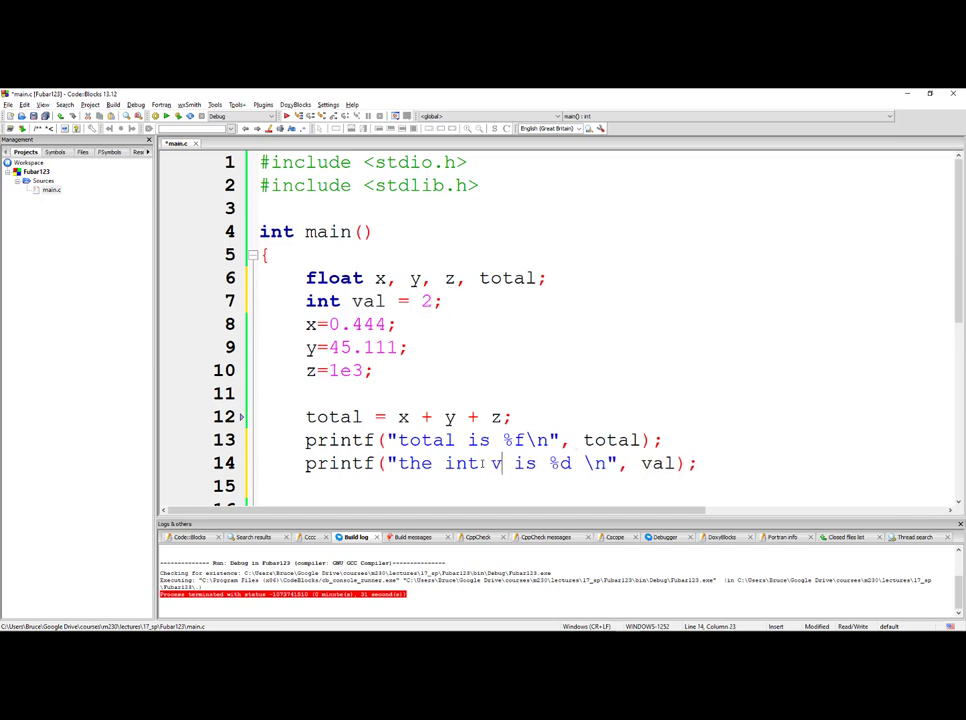
text(al)
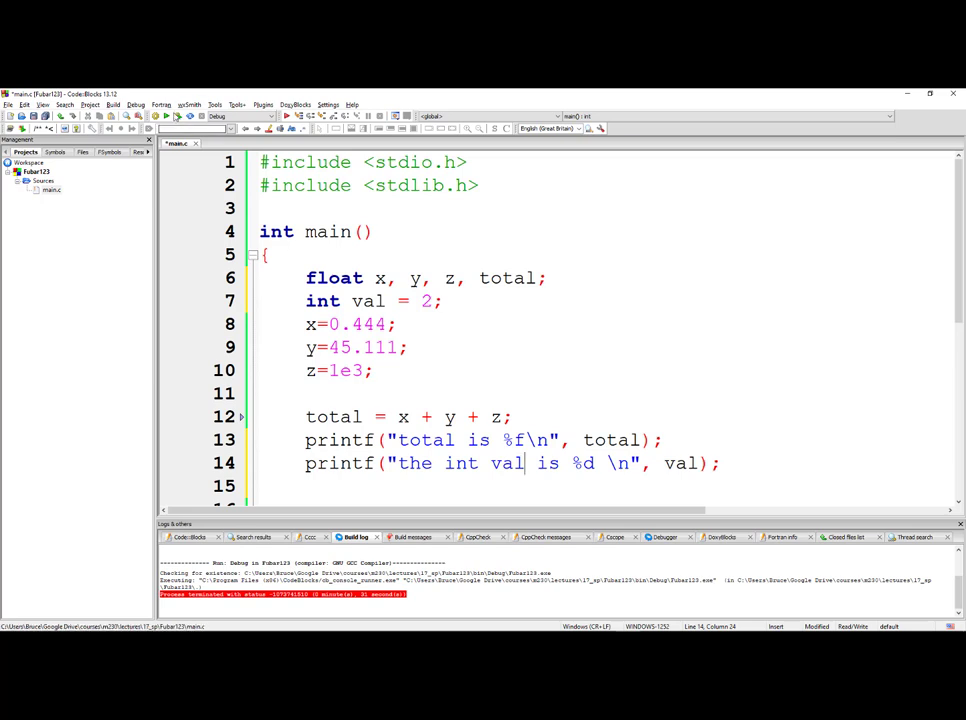
Build and run the program, then switch the val printf from %d to %i
click(168, 116)
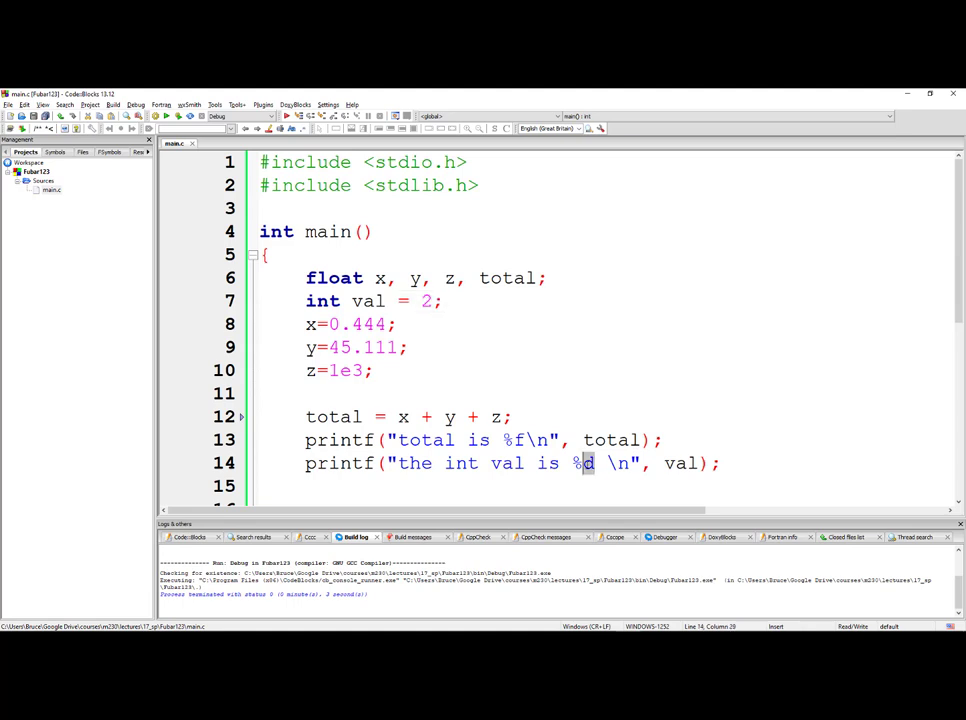
text(i)
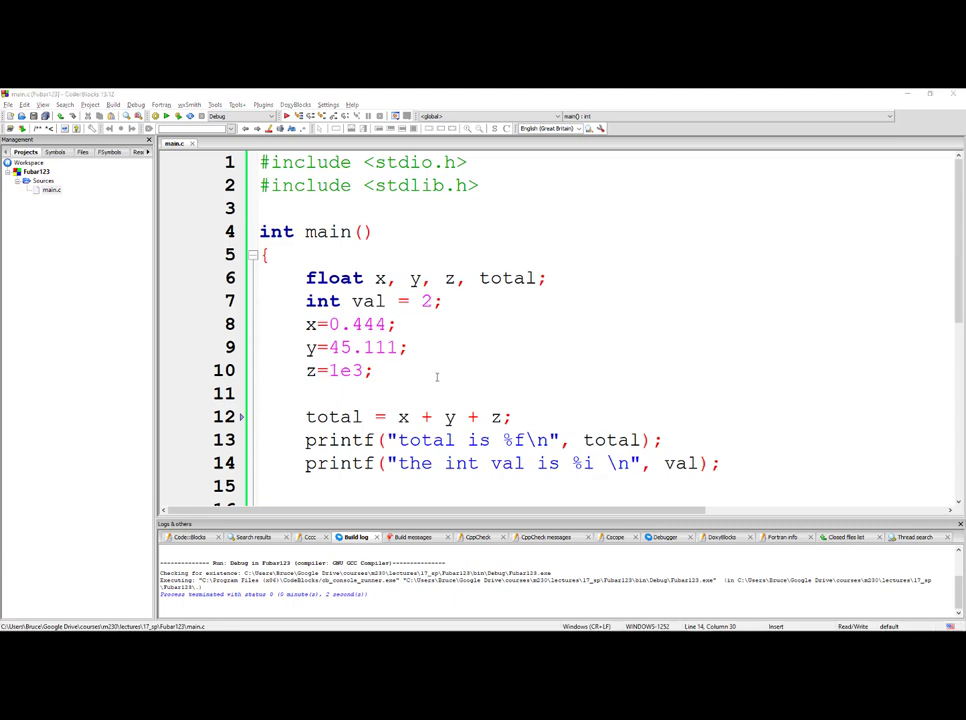
key(alt+tab)
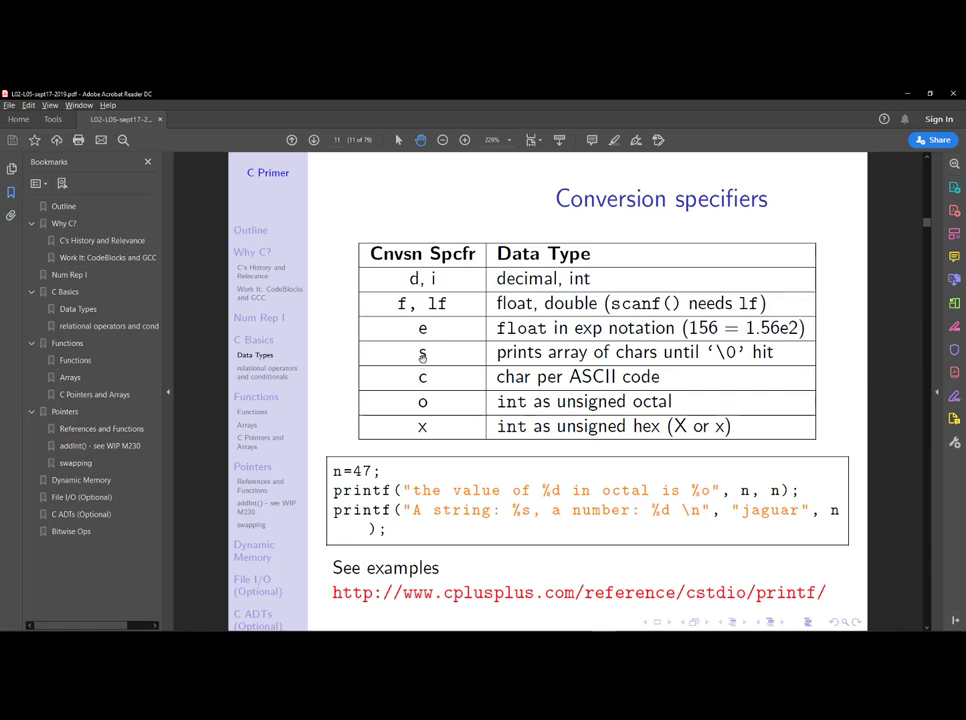
double_click(422, 377)
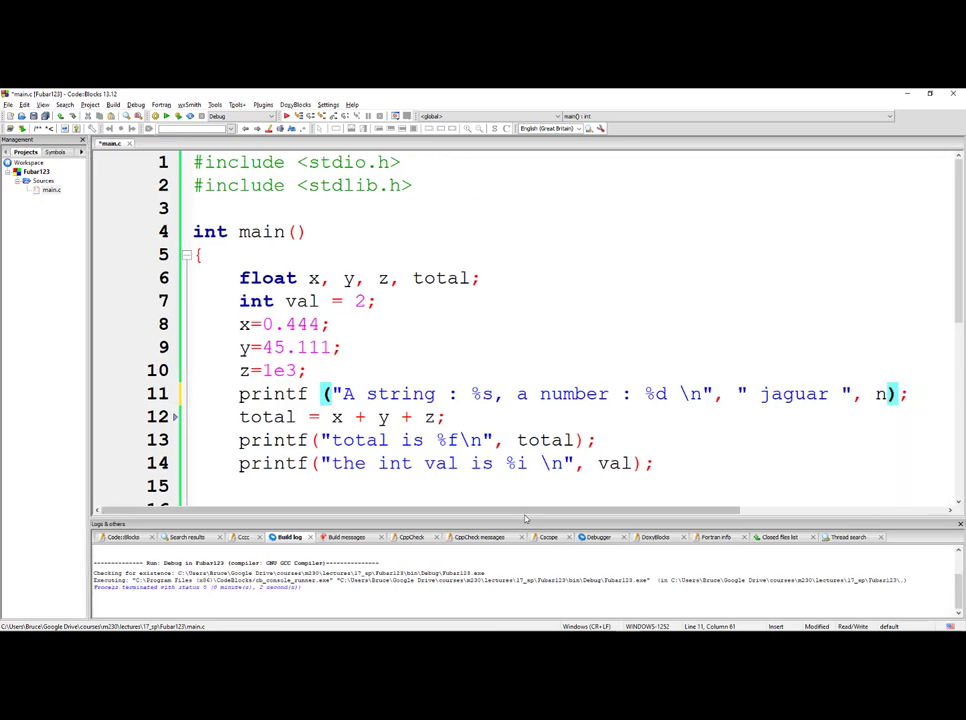
Inspect the jaguar printf's format string and its %s and %d specifiers
scroll(right, 3)
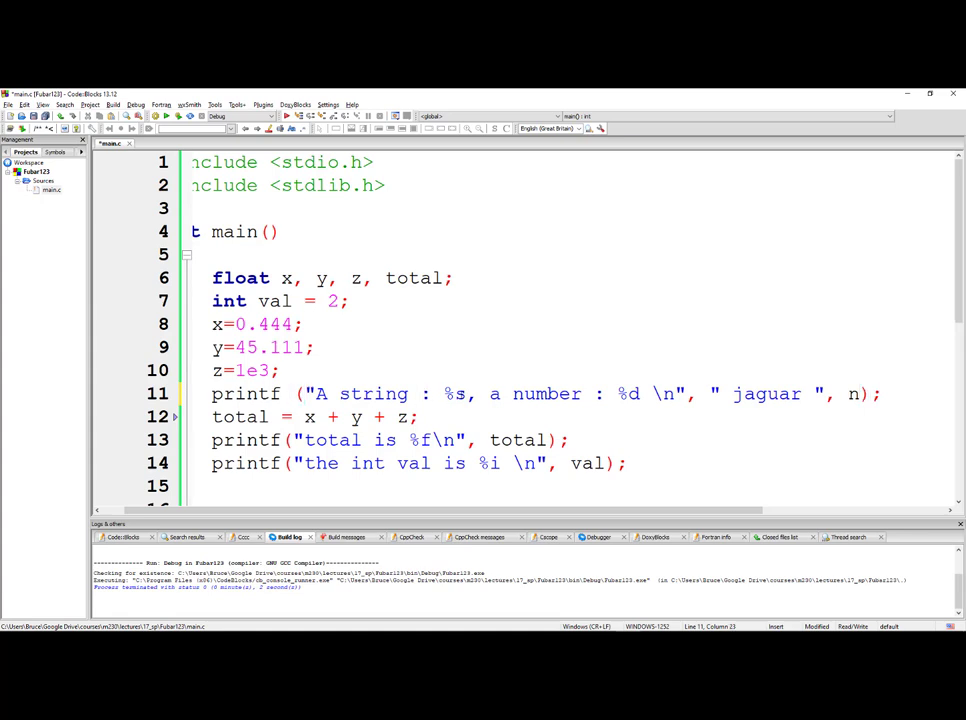
double_click(460, 393)
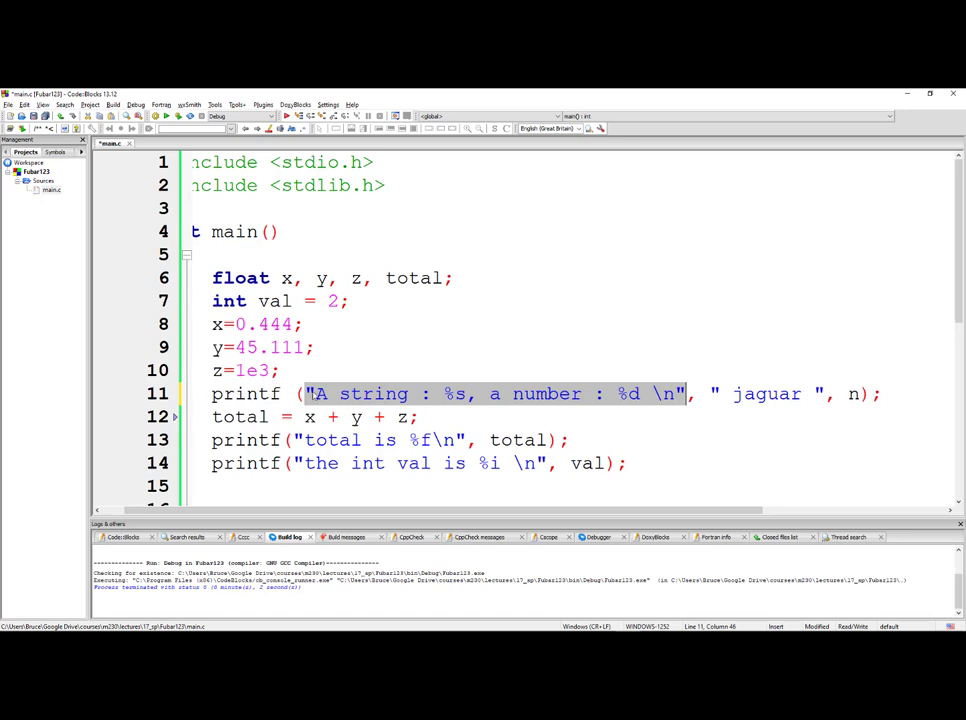
click(330, 393)
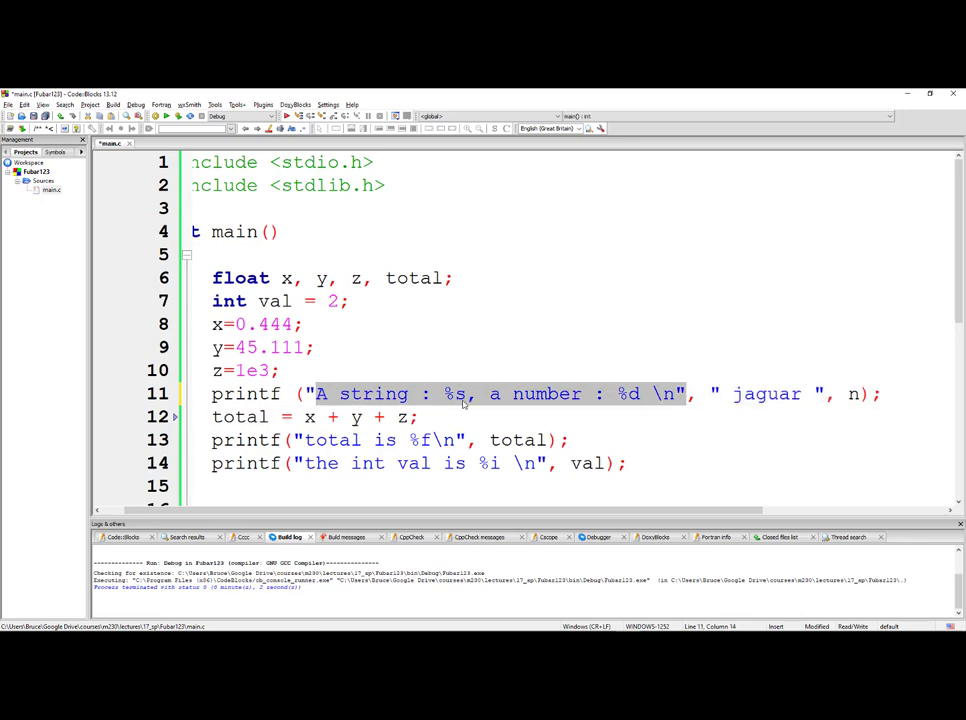
click(481, 417)
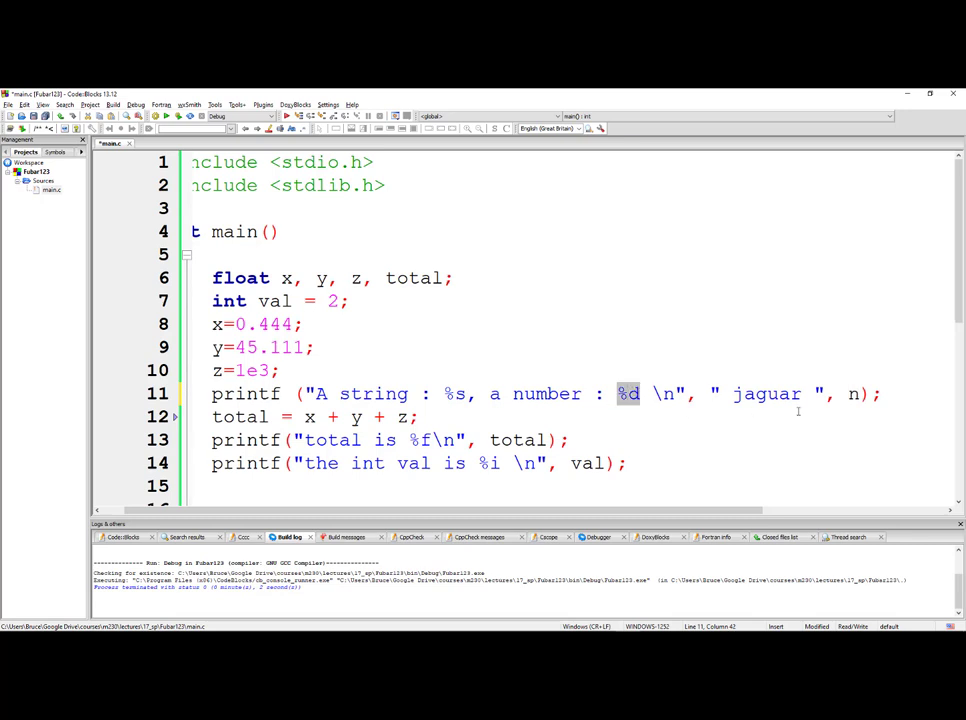
click(843, 393)
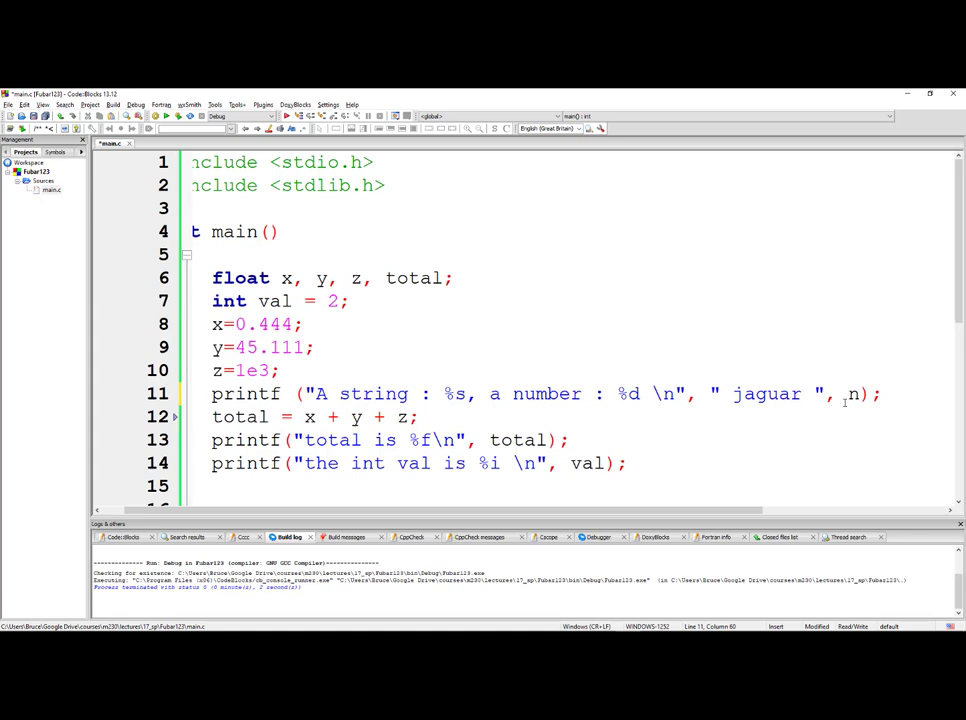
Pass val instead of n to %d and comment out the old total and int val prints
text(val)
text(/*)
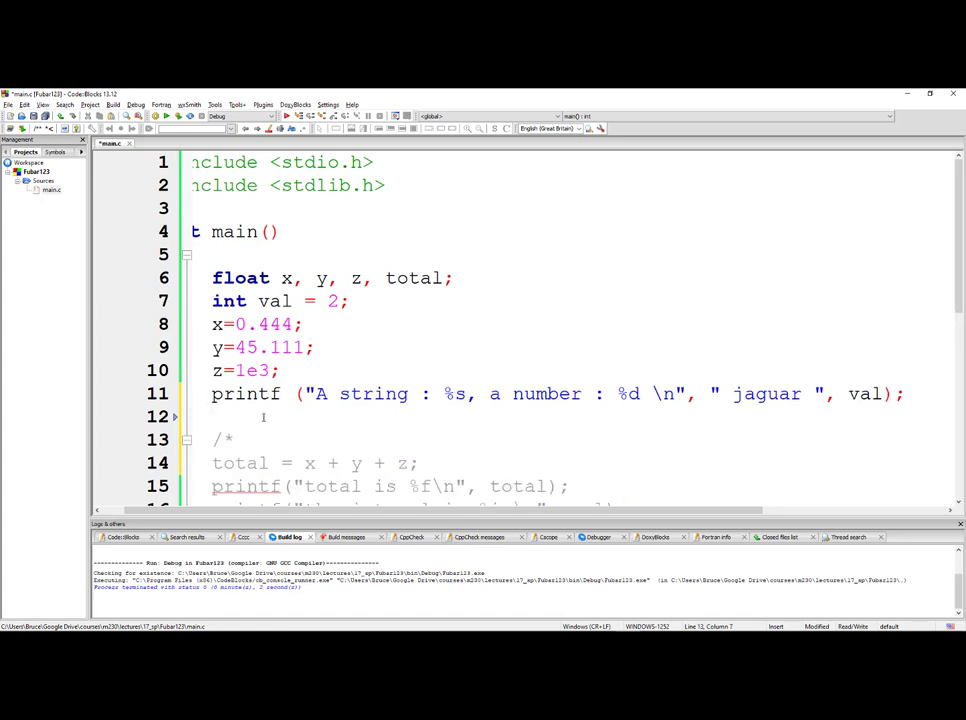
scroll(down, 3)
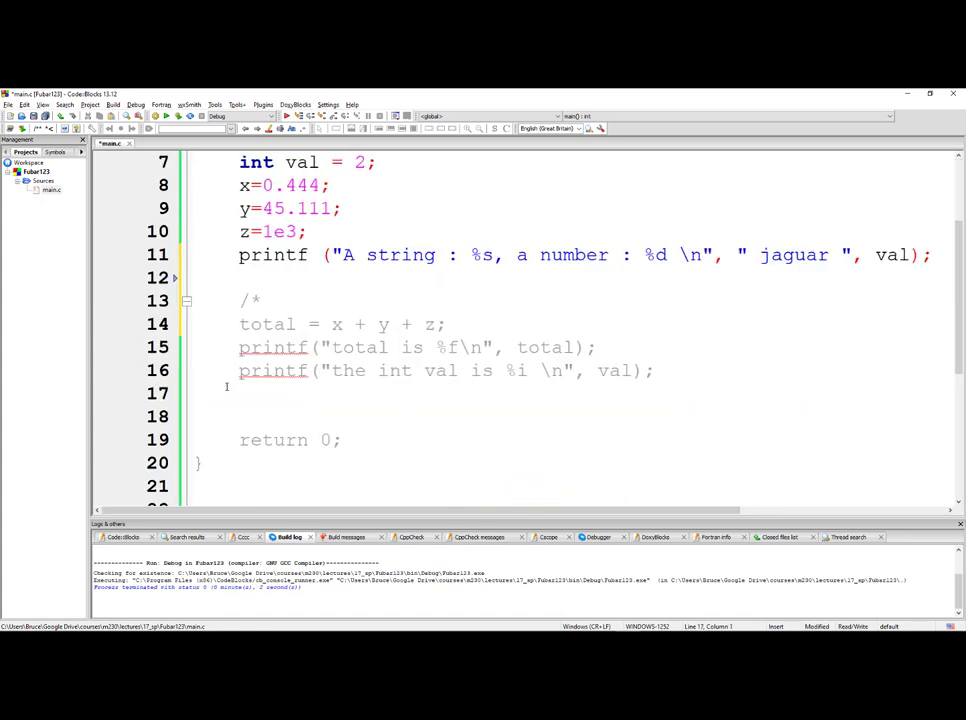
text(*/)
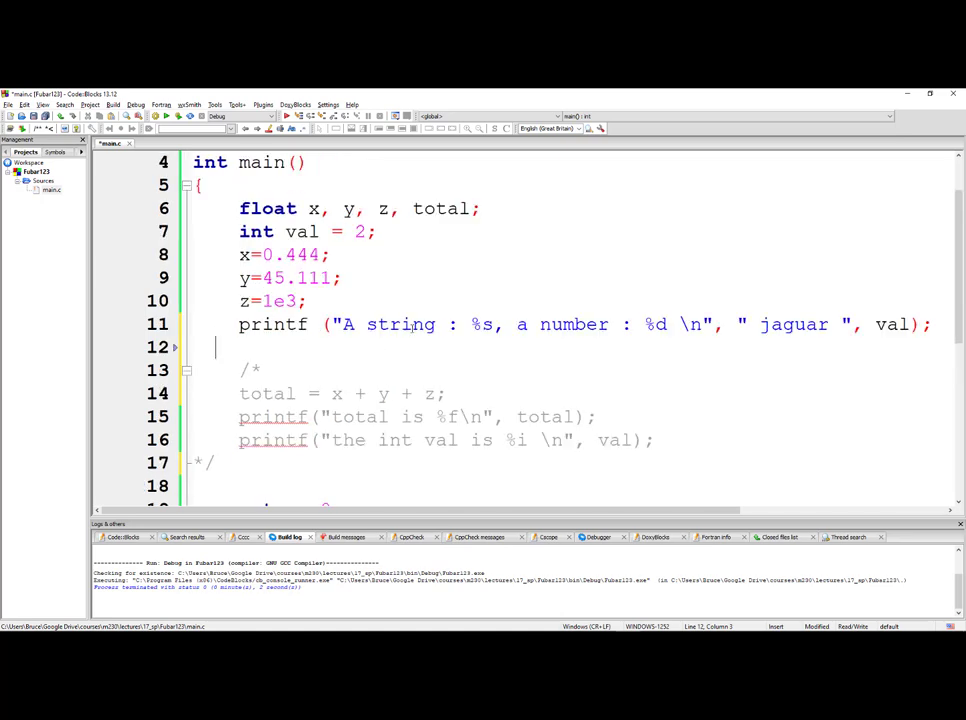
Build the program, confirm only warnings appear, and inspect the jaguar string argument
click(178, 117)
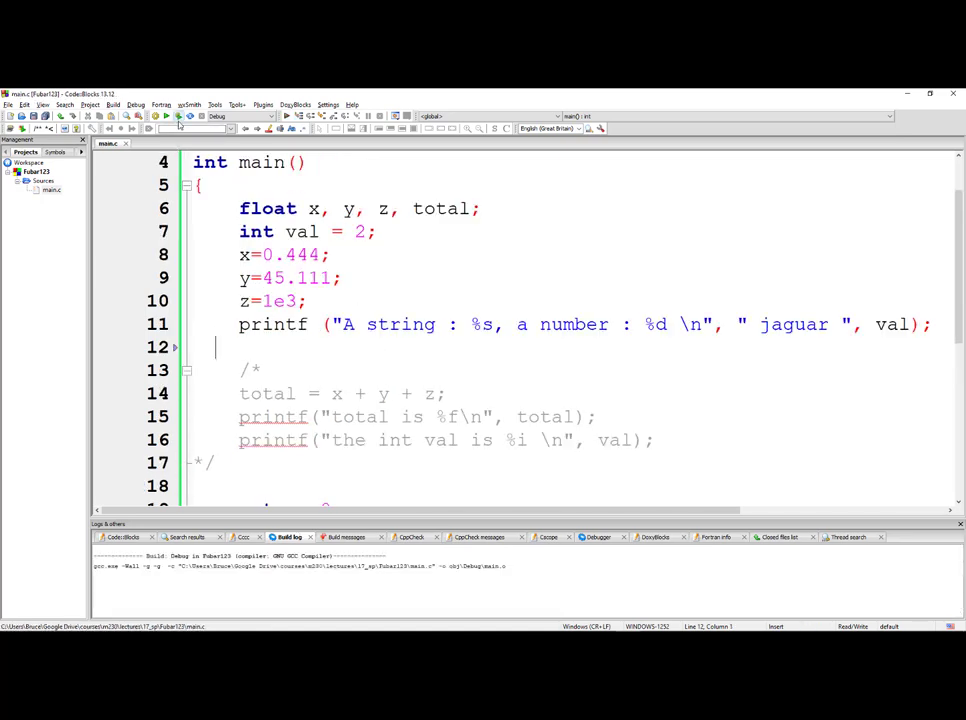
click(172, 116)
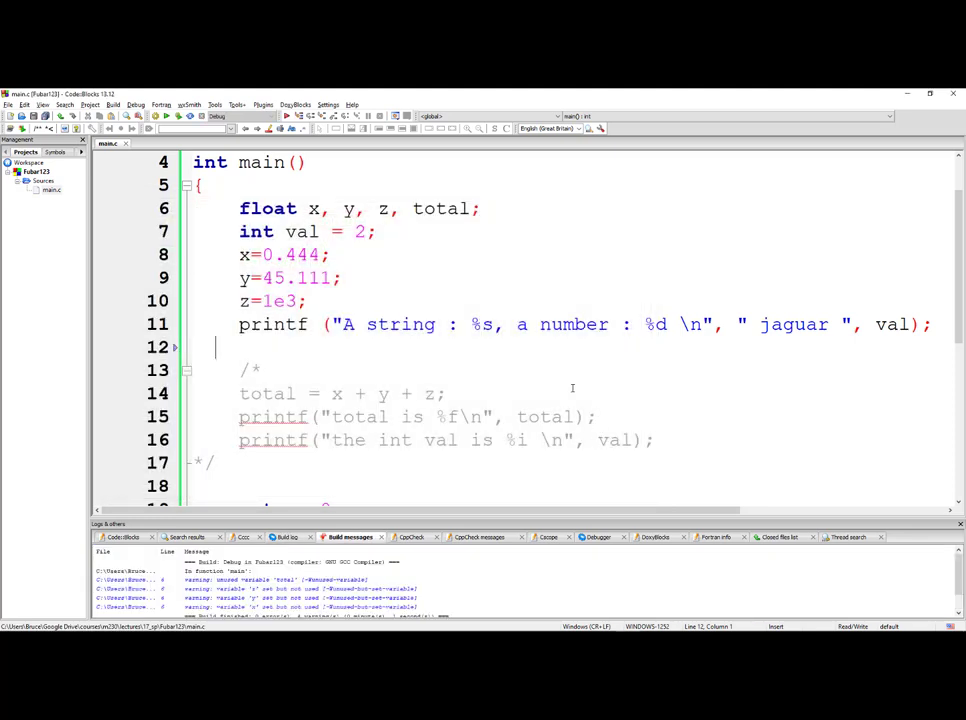
scroll(right, 3)
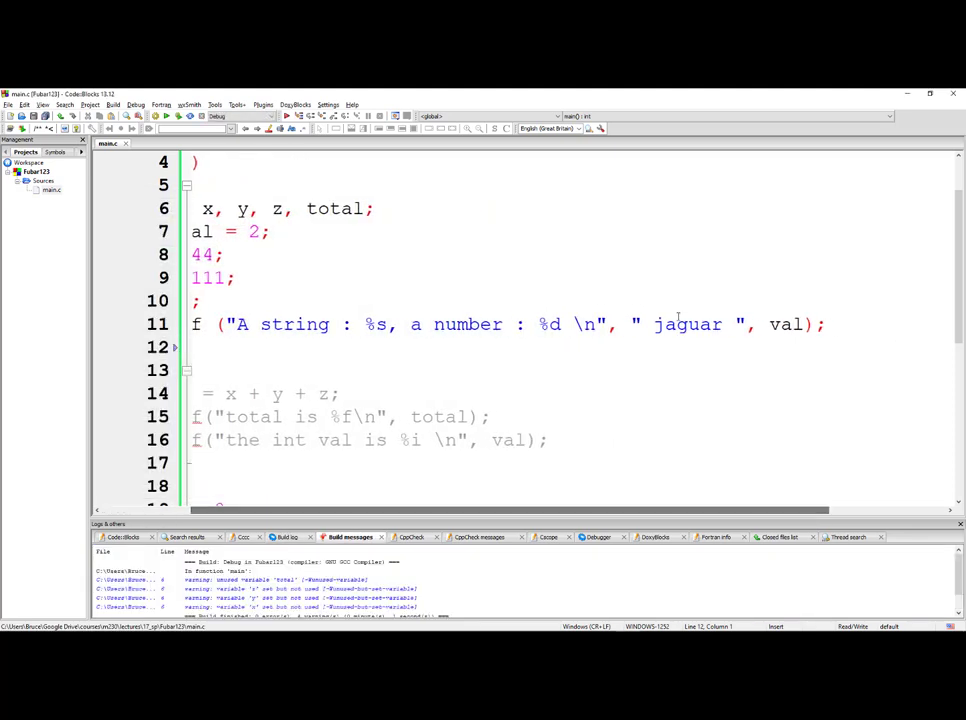
double_click(687, 324)
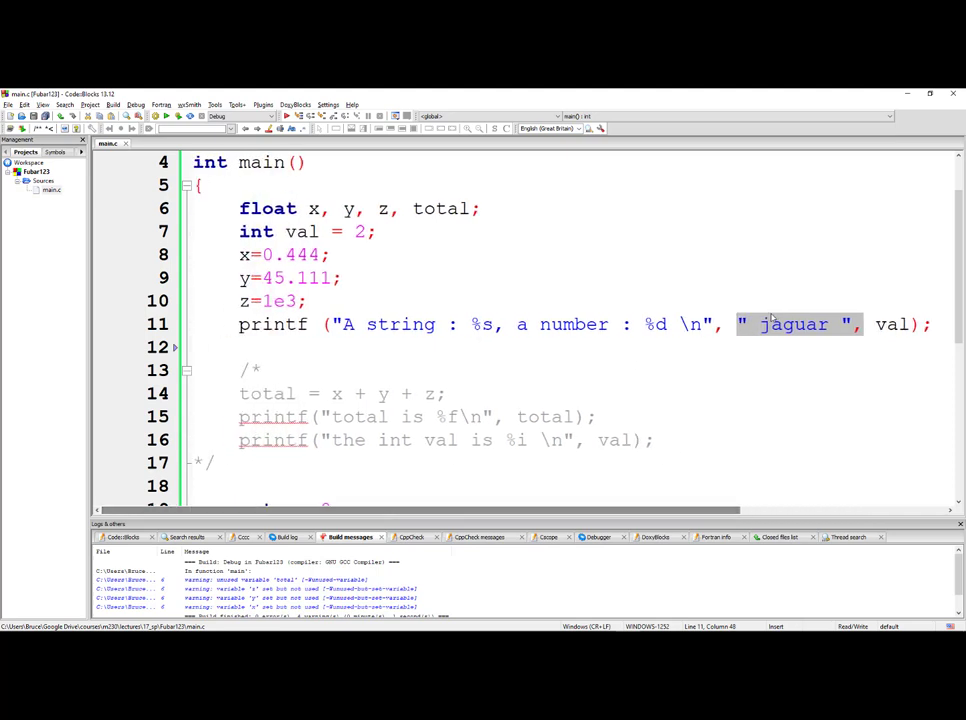
click(760, 324)
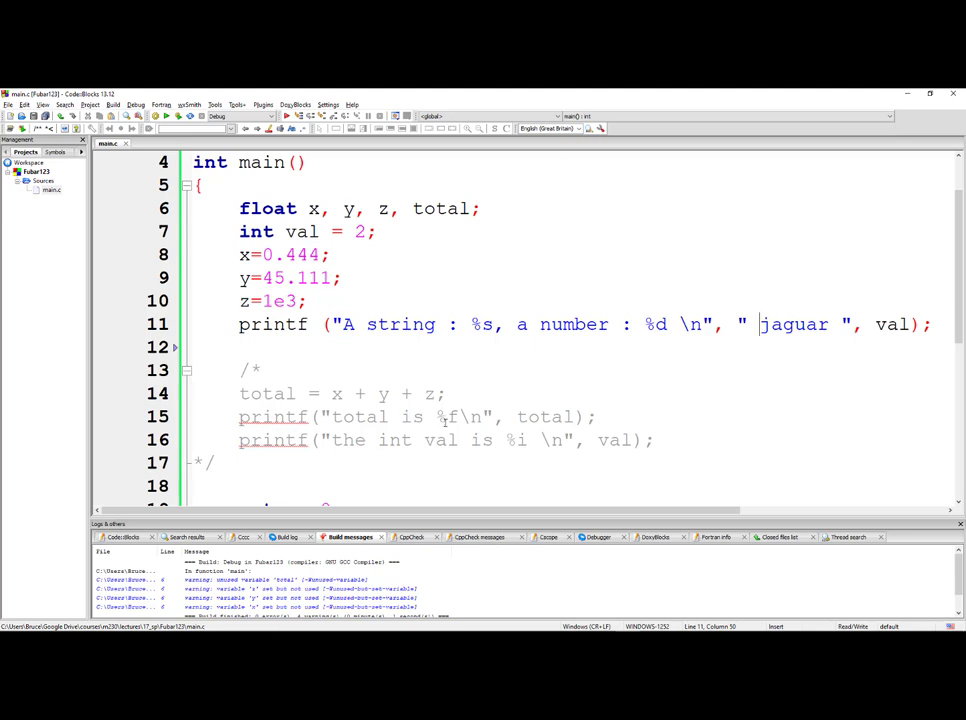
mouse_move(413, 550)
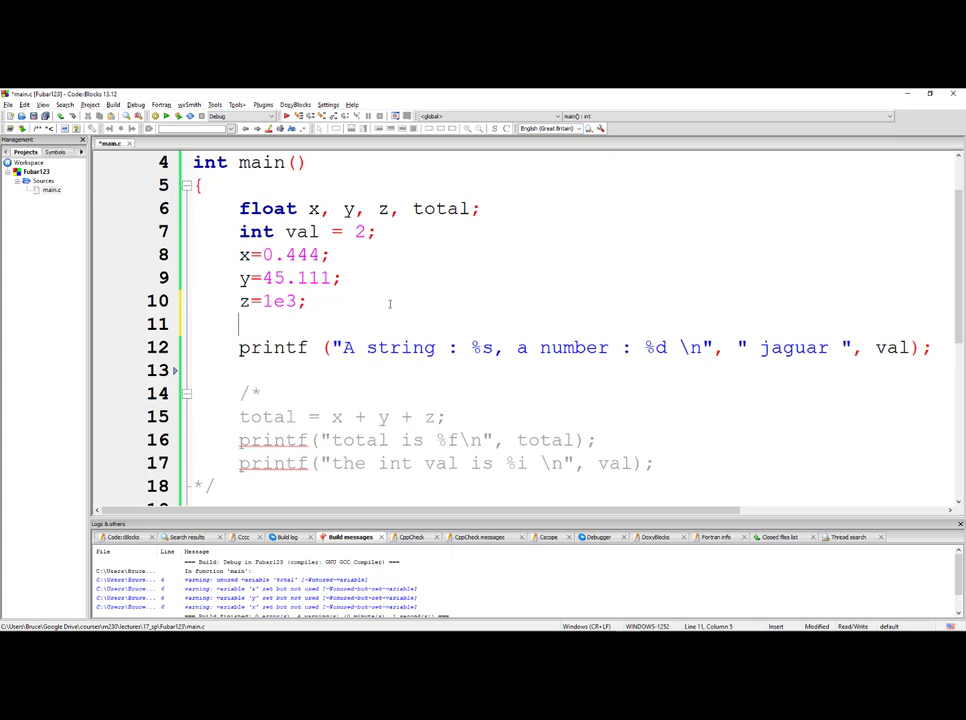
Type char name[] = {'j','o','e'}; on a new line above the jaguar printf
text(char)
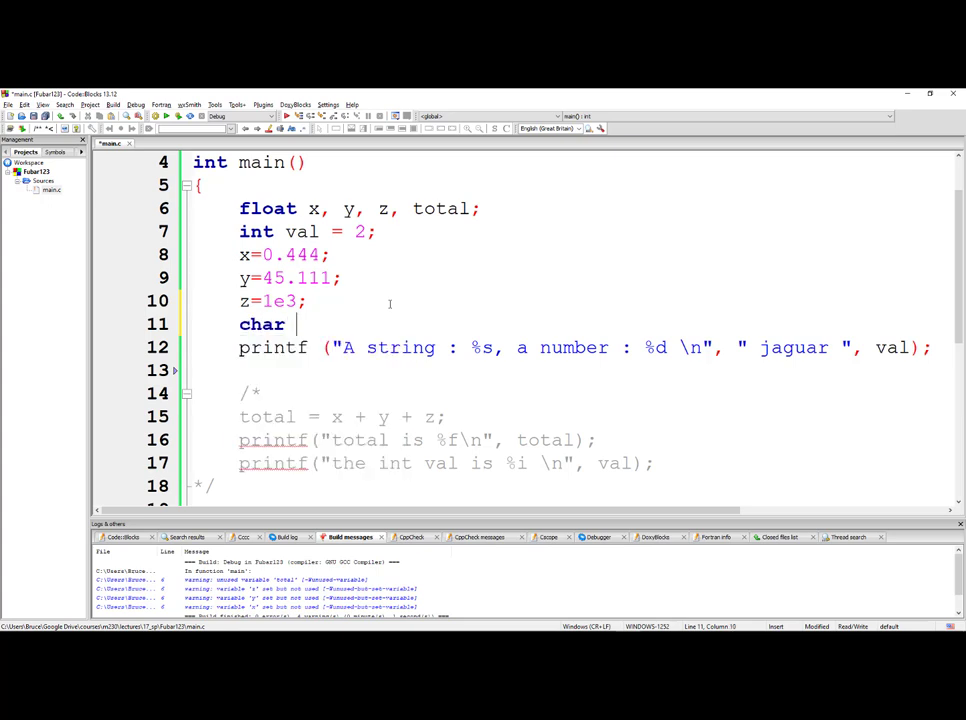
text(name)
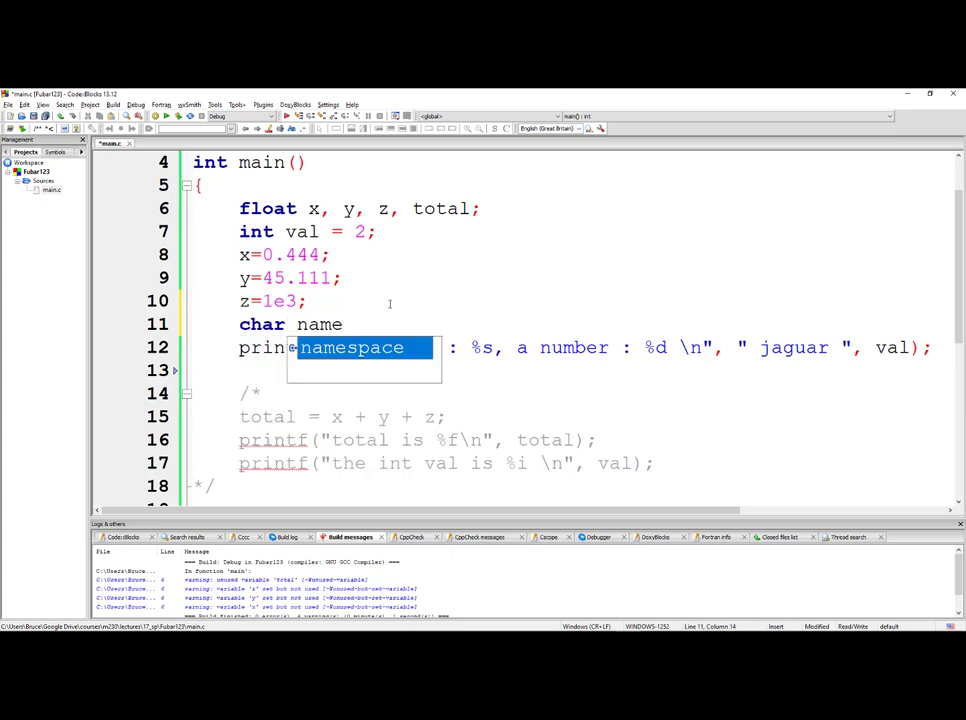
text([])
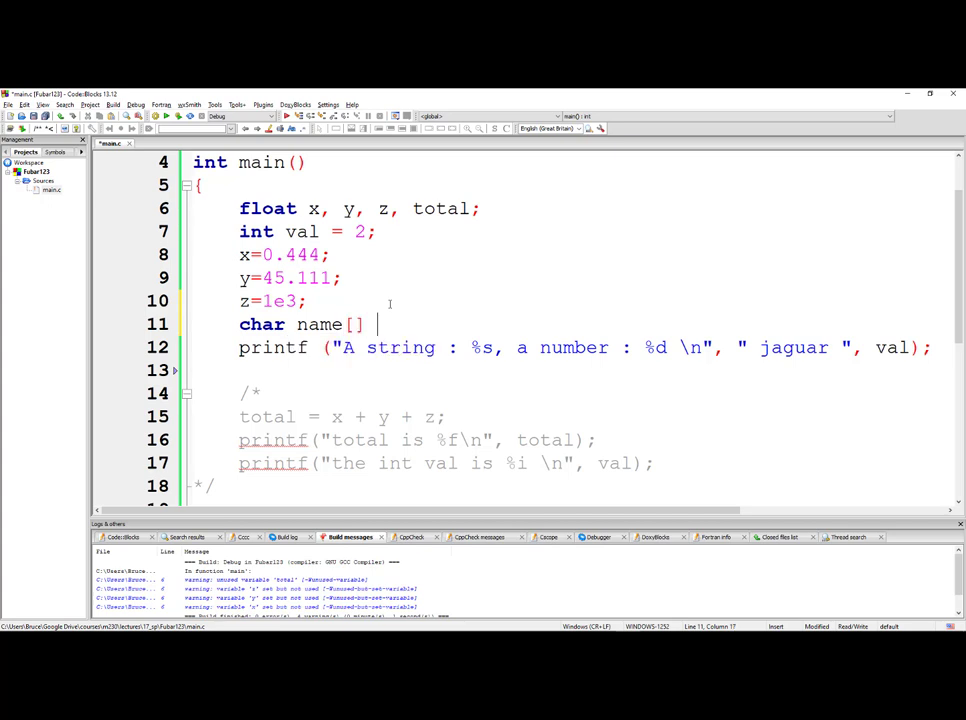
text(=)
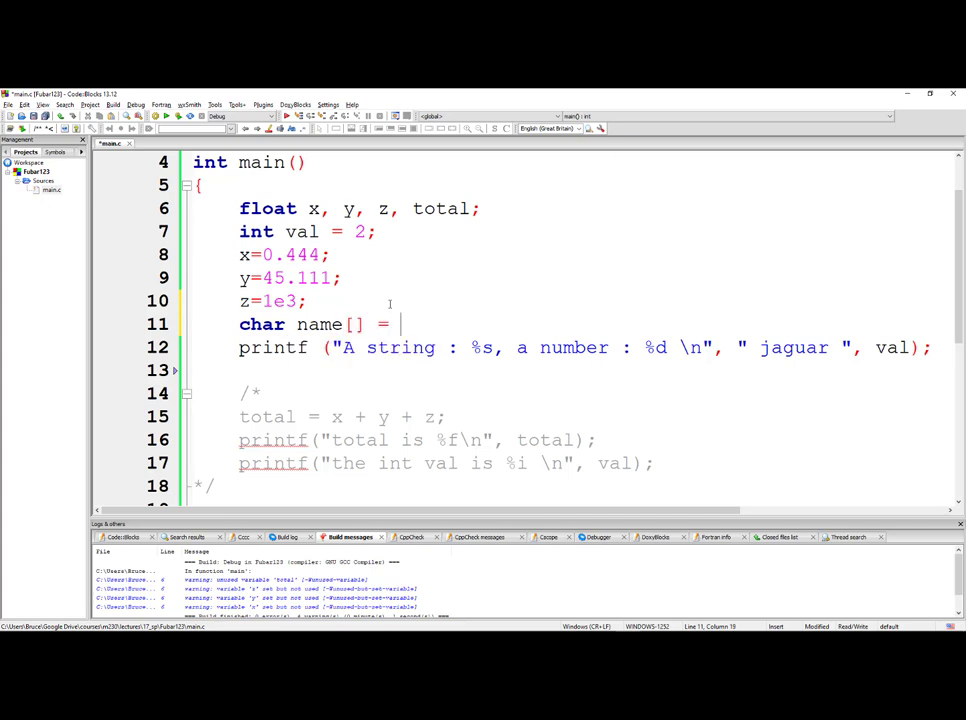
text(")
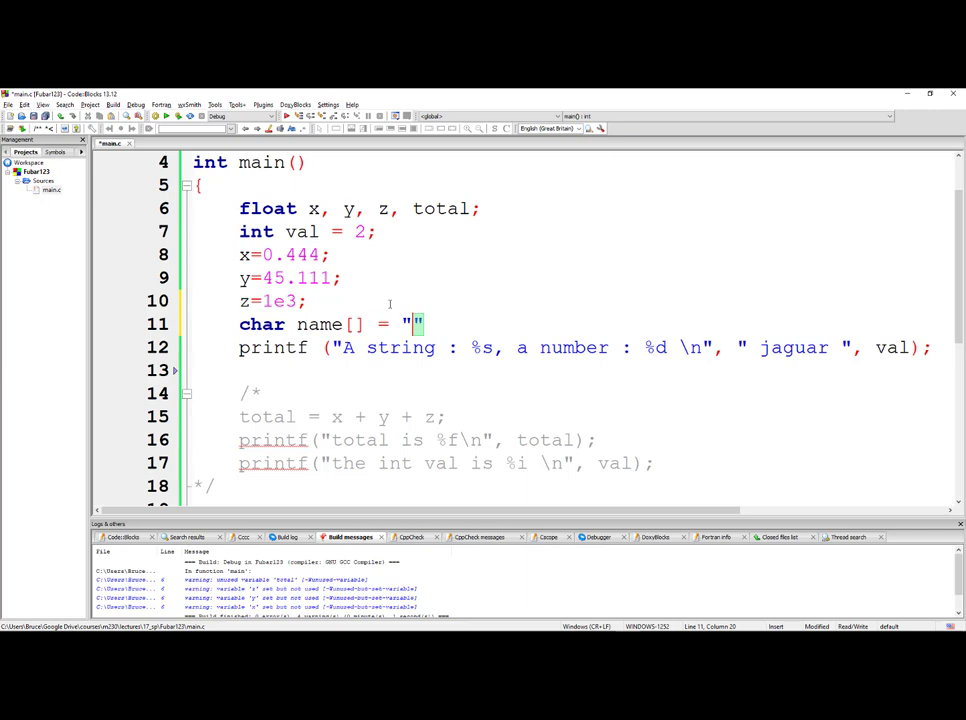
key(BackSpace)
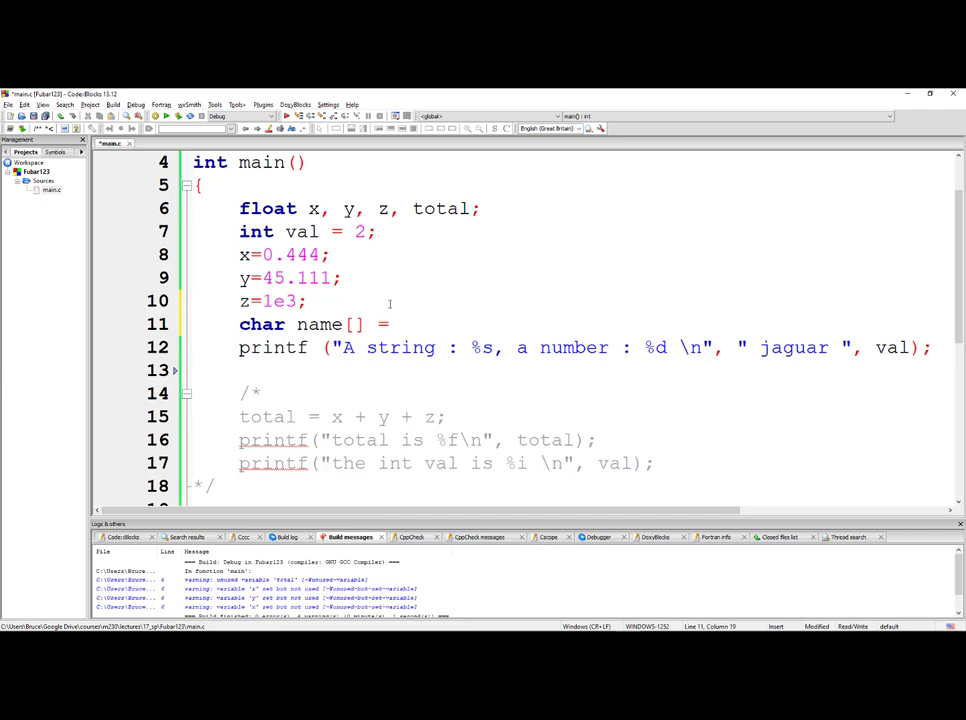
text({})
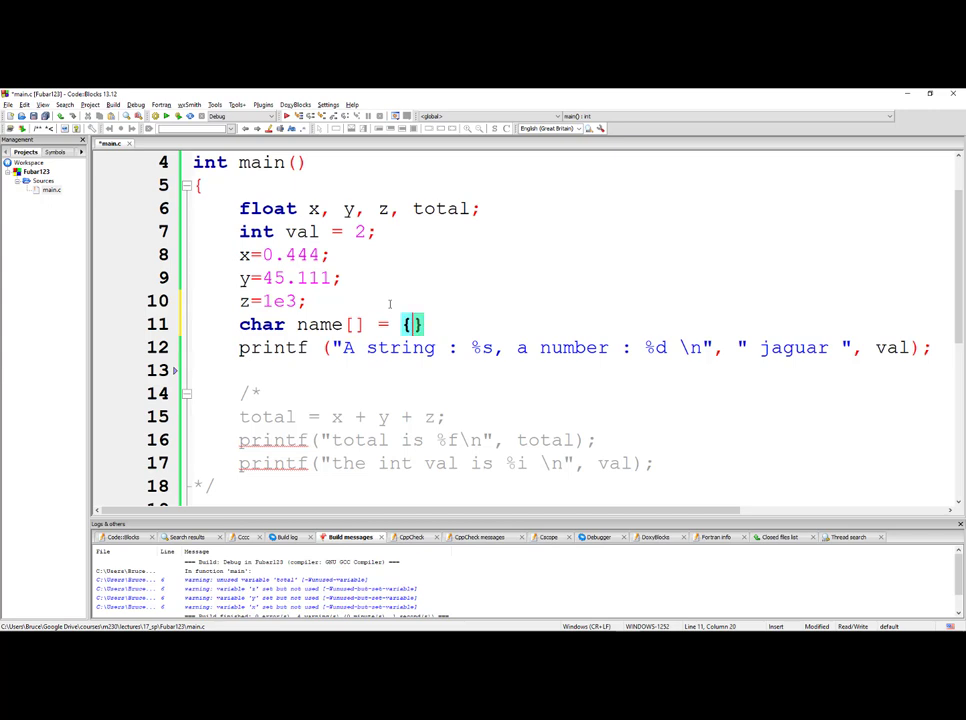
text('j')
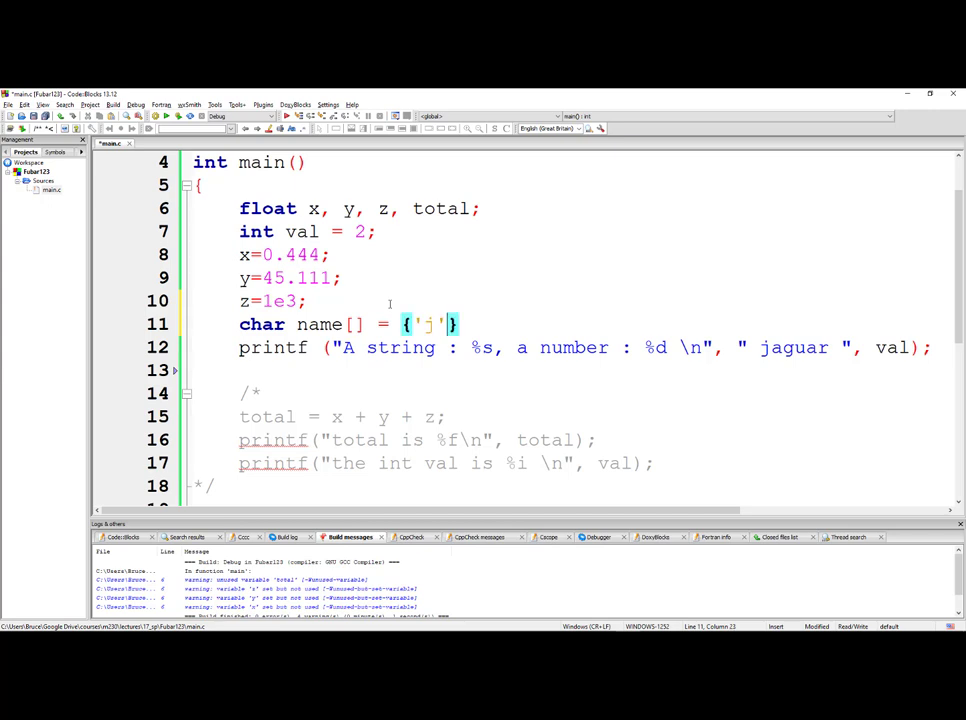
text(,'o)
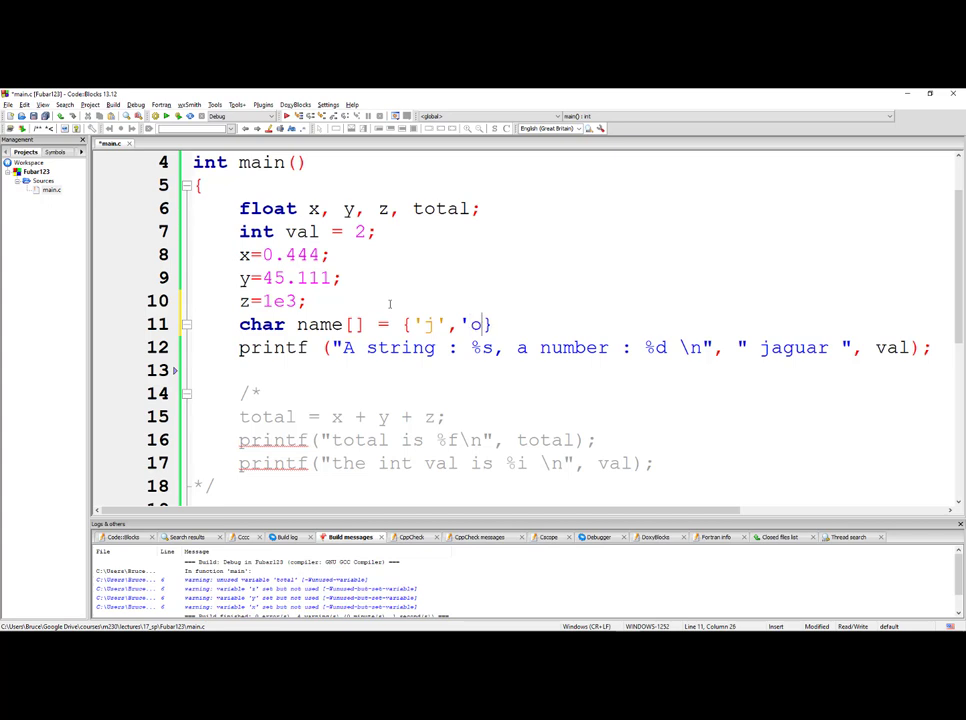
text(,'e')
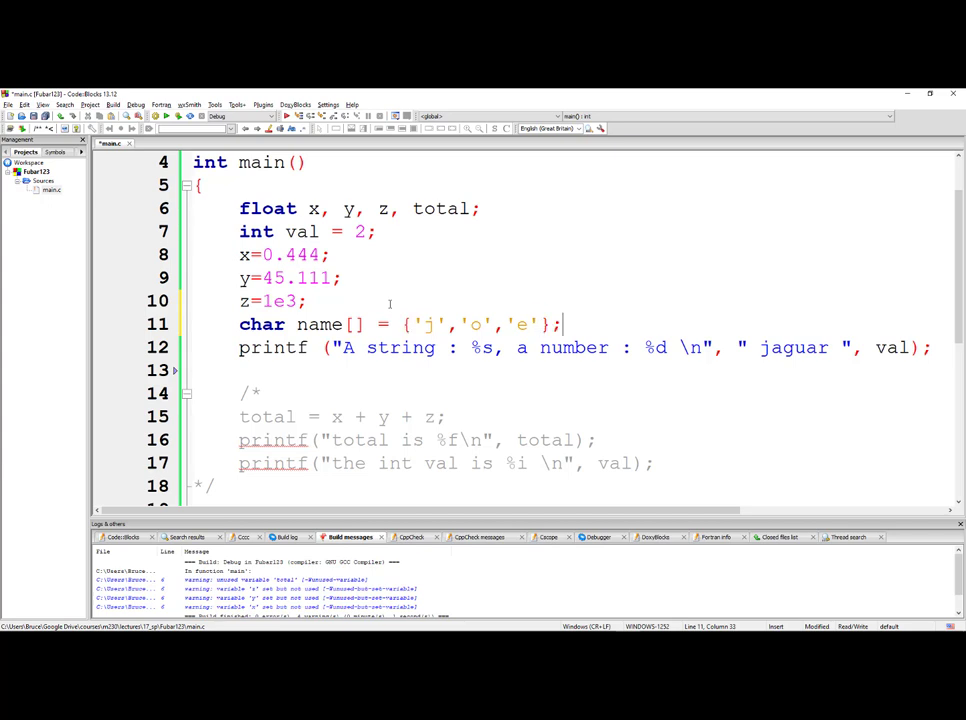
mouse_move(691, 396)
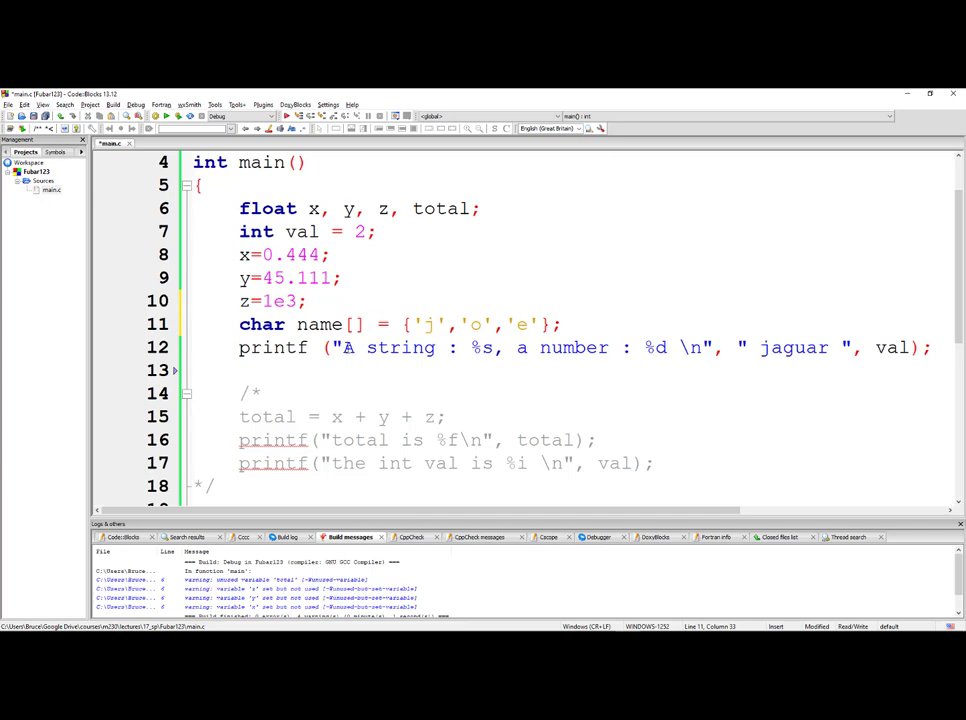
Replace the jaguar and val arguments with name and move the char name[] declaration up
double_click(375, 347)
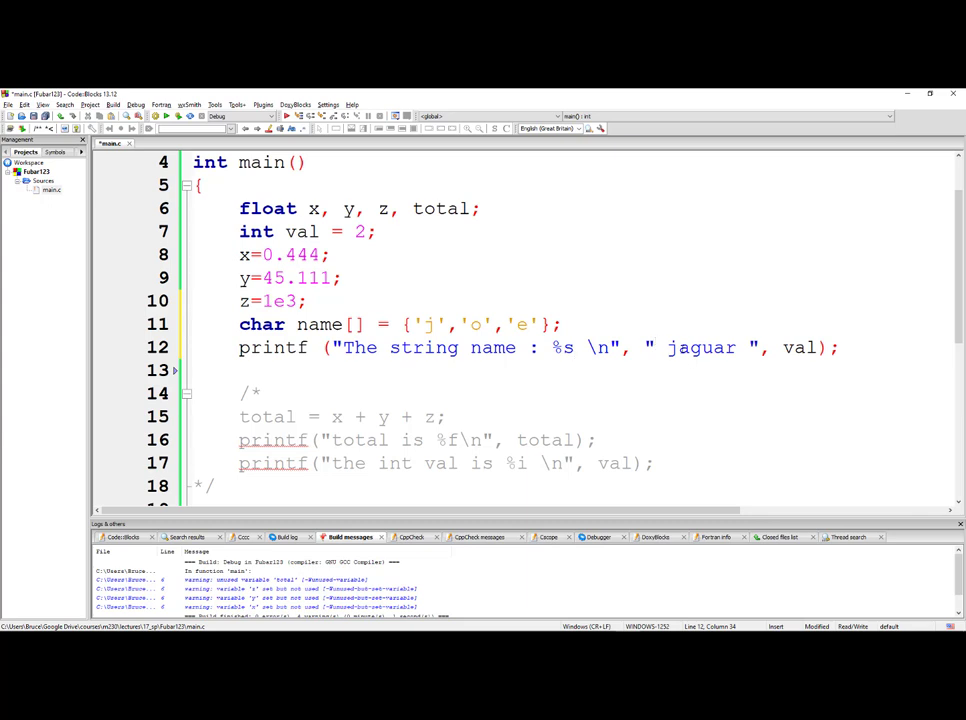
drag(658, 347, 817, 347)
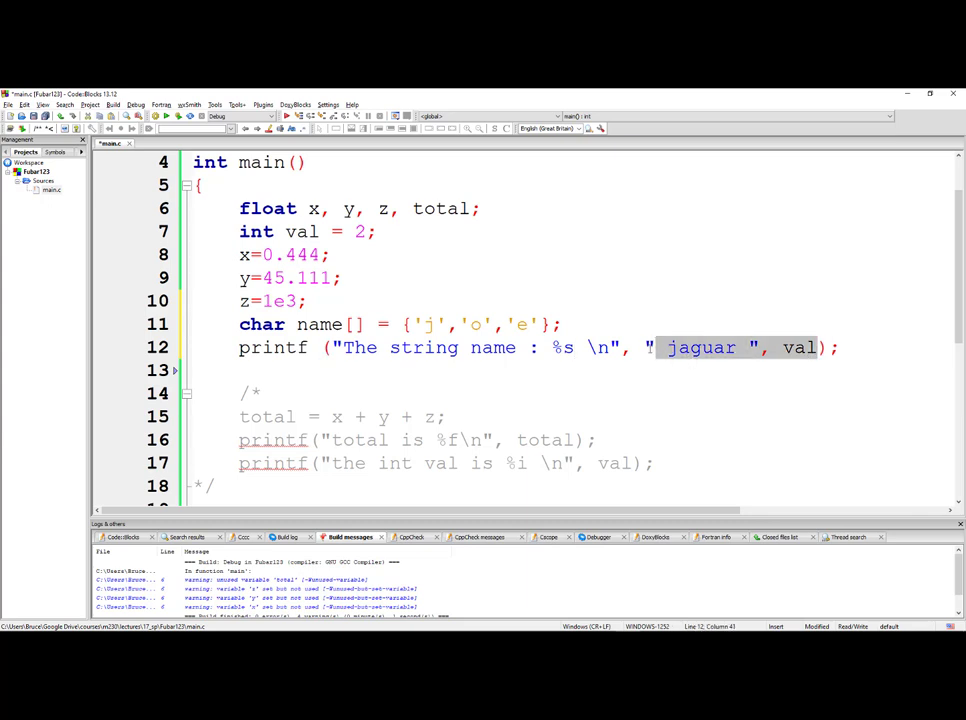
text(name)
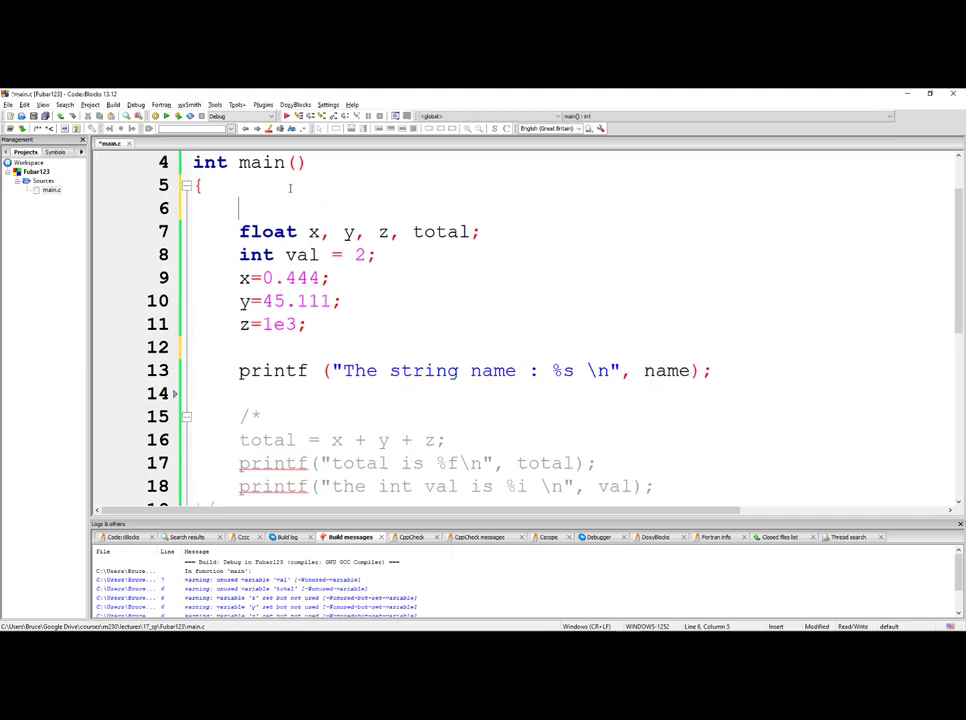
text(char name[] = {'j','o','e'};)
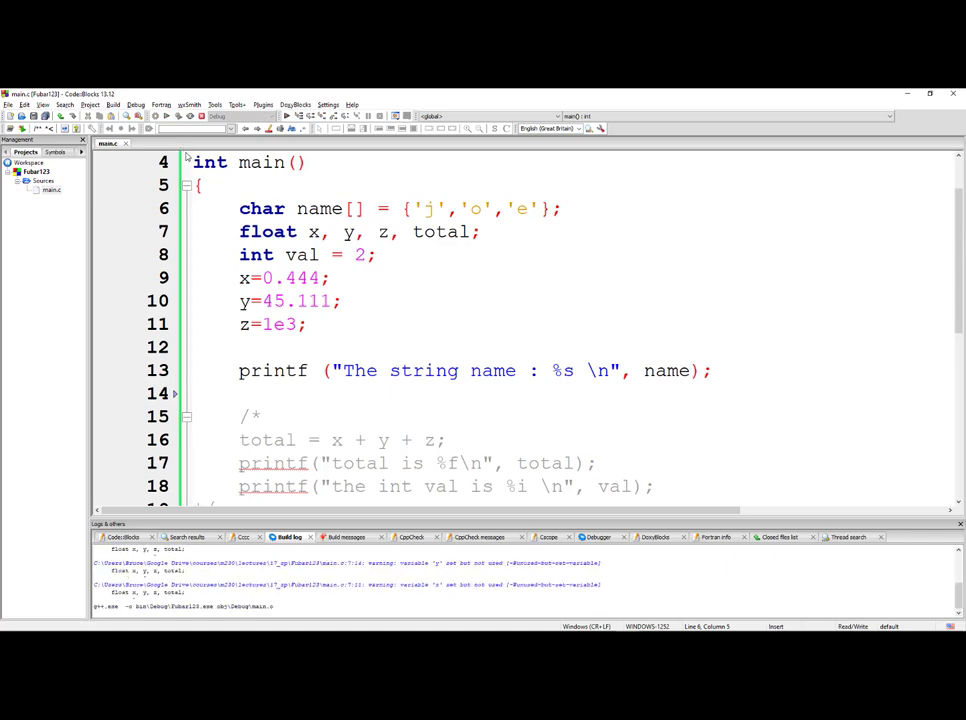
Move the char name declaration below int val = 2, then build and run
click(300, 116)
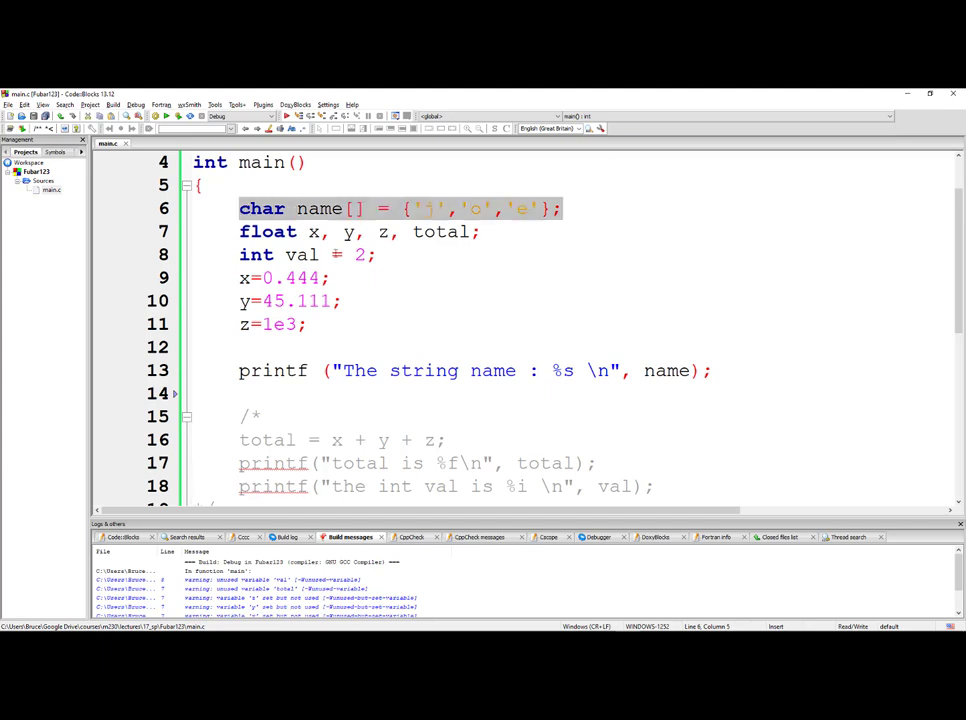
key(Delete)
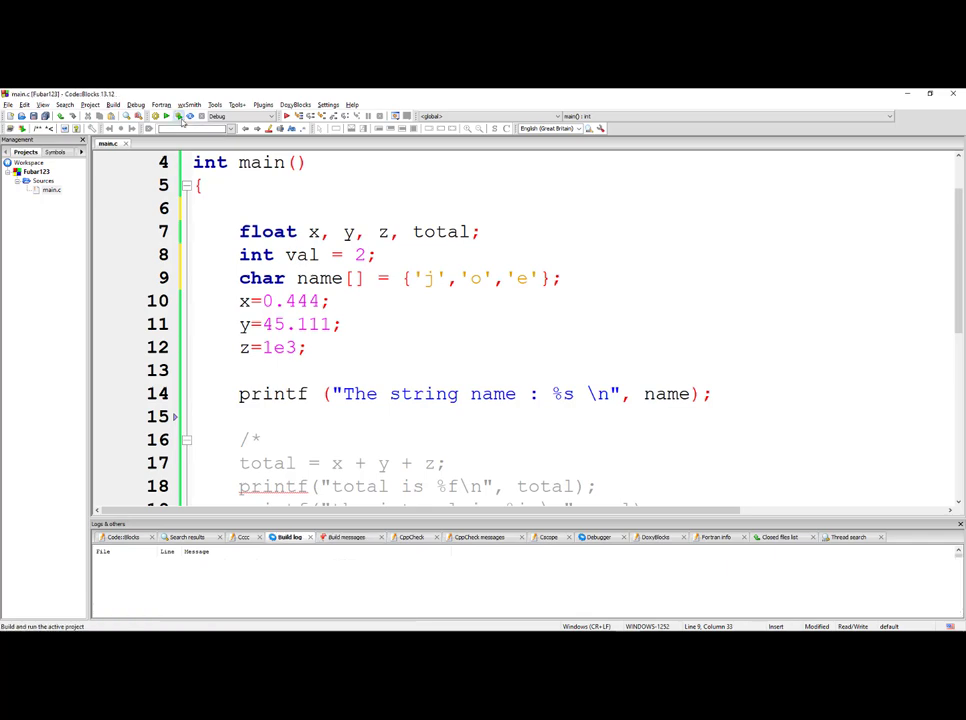
click(182, 117)
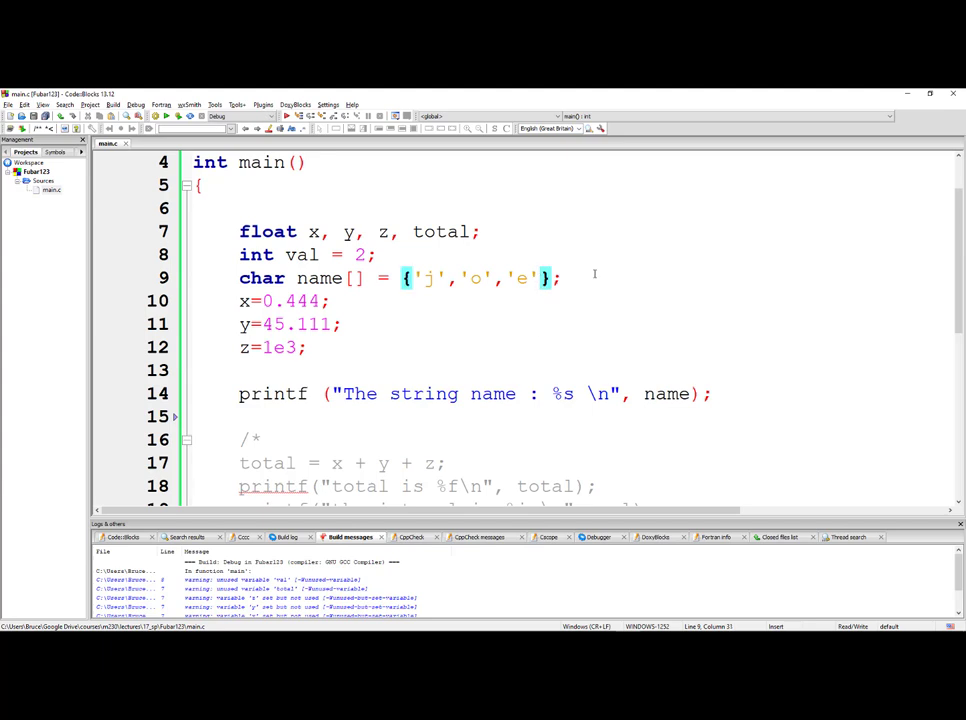
Append ,'\0' after 'e' in the char name[] initialiser on line 9
text(,)
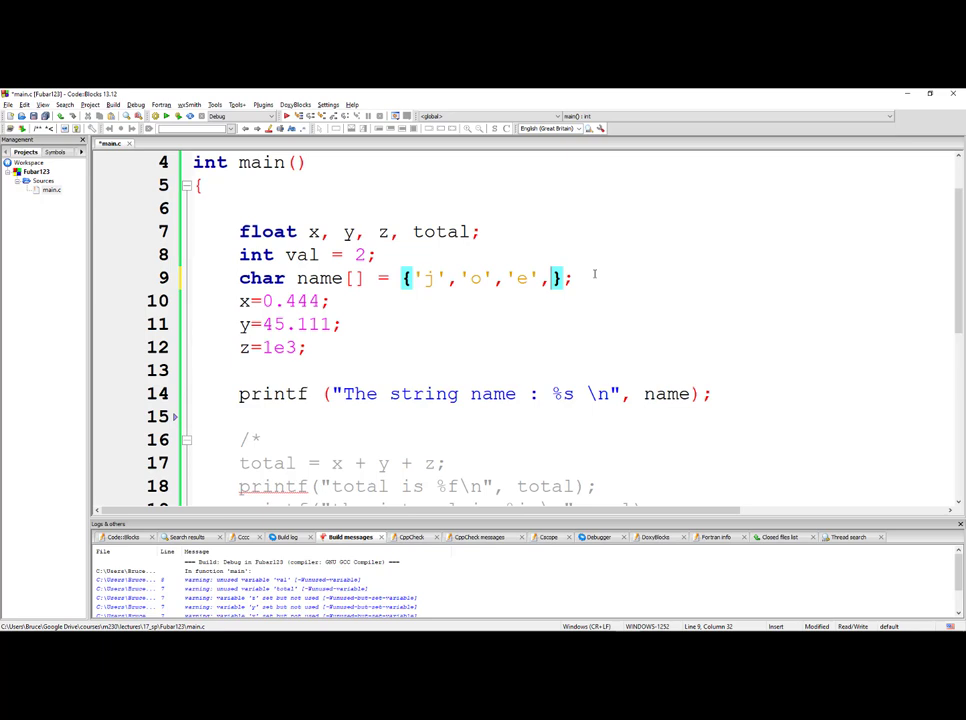
text('\)
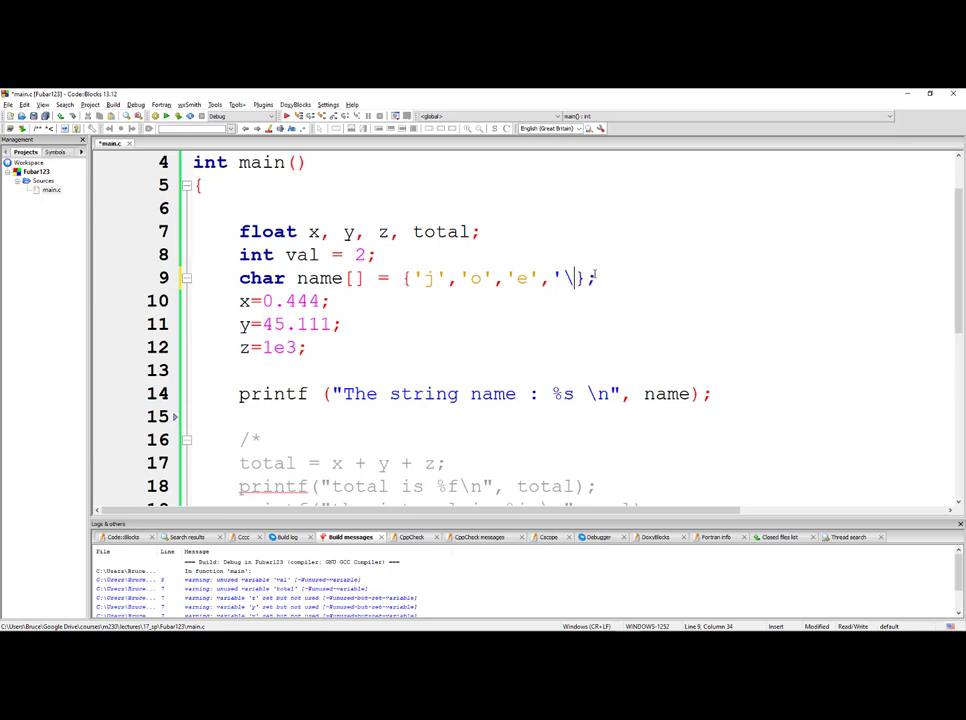
text(0)
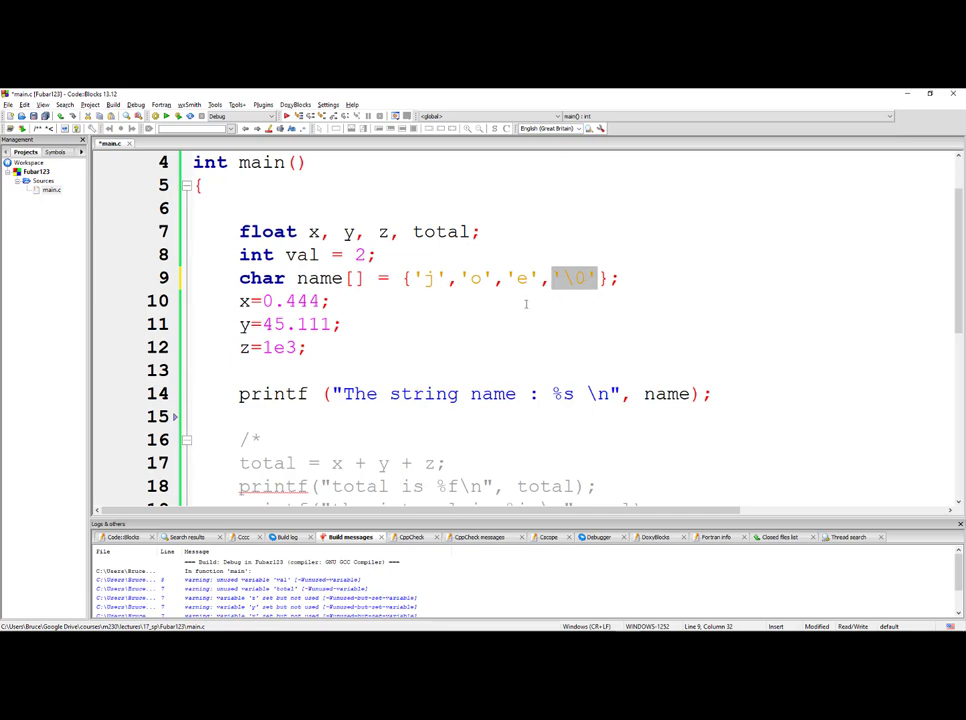
mouse_move(570, 396)
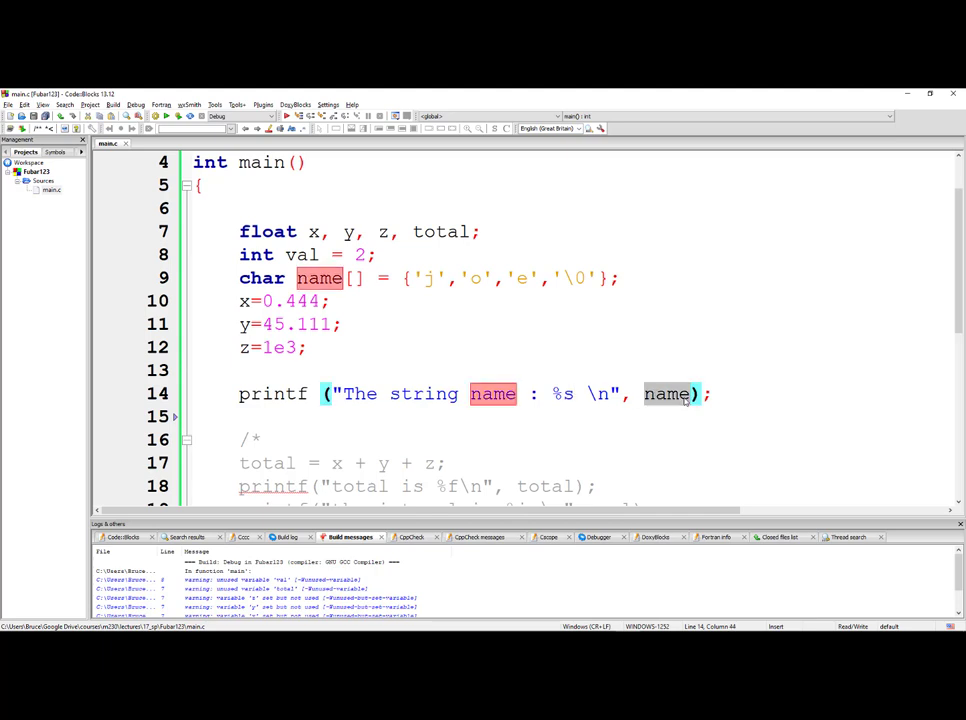
mouse_move(668, 393)
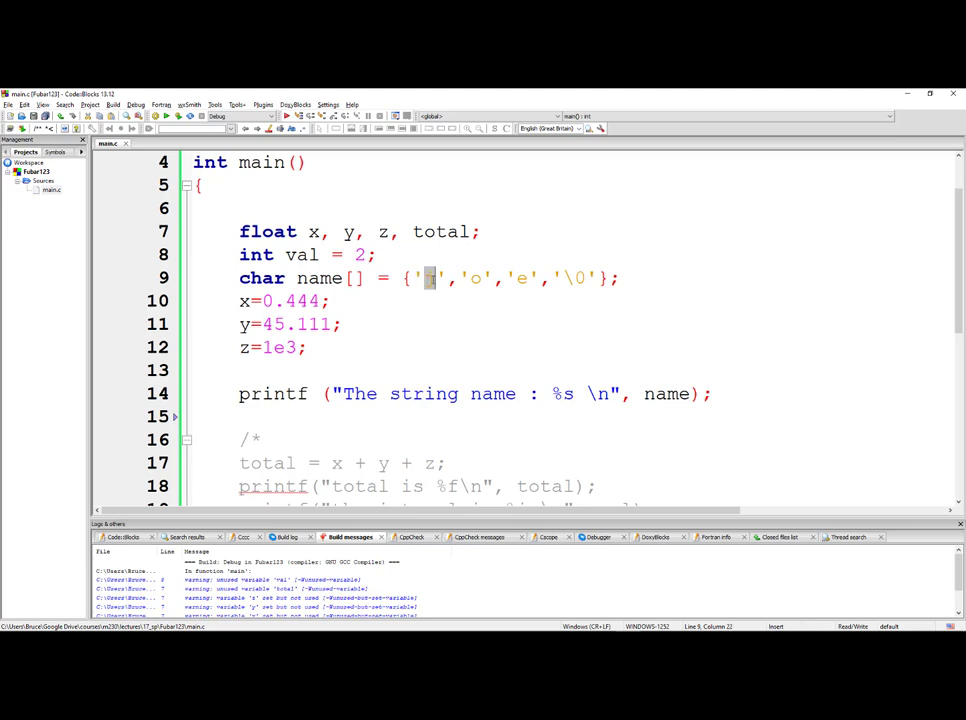
text(j)
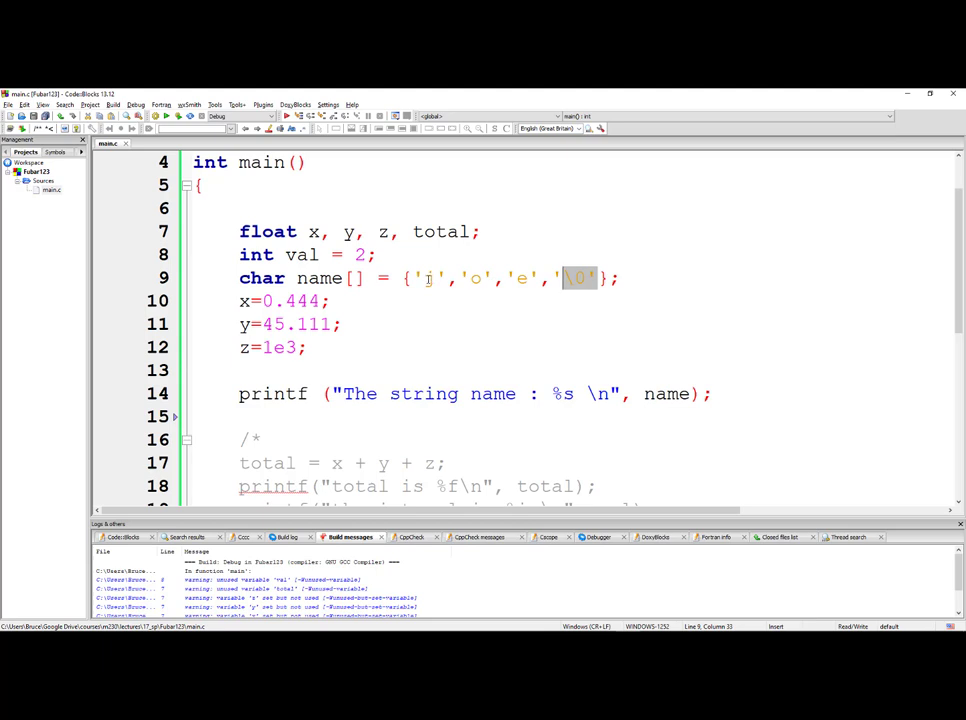
mouse_move(460, 287)
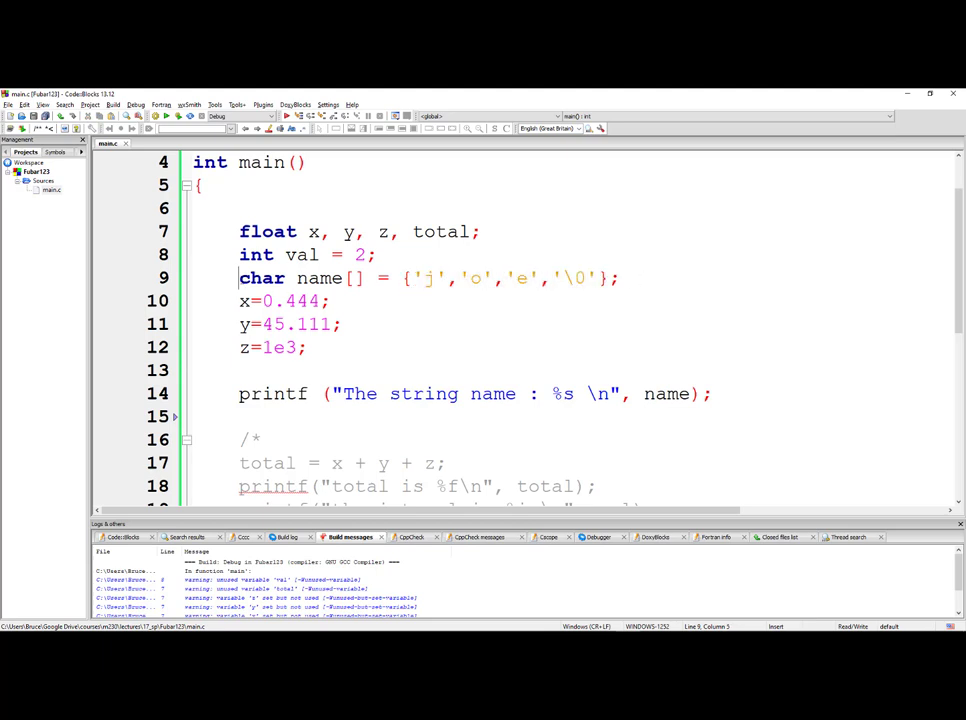
Comment out the {'j','o','e','\0'} initialiser and declare char name[] = "joe"; below it
text(//)
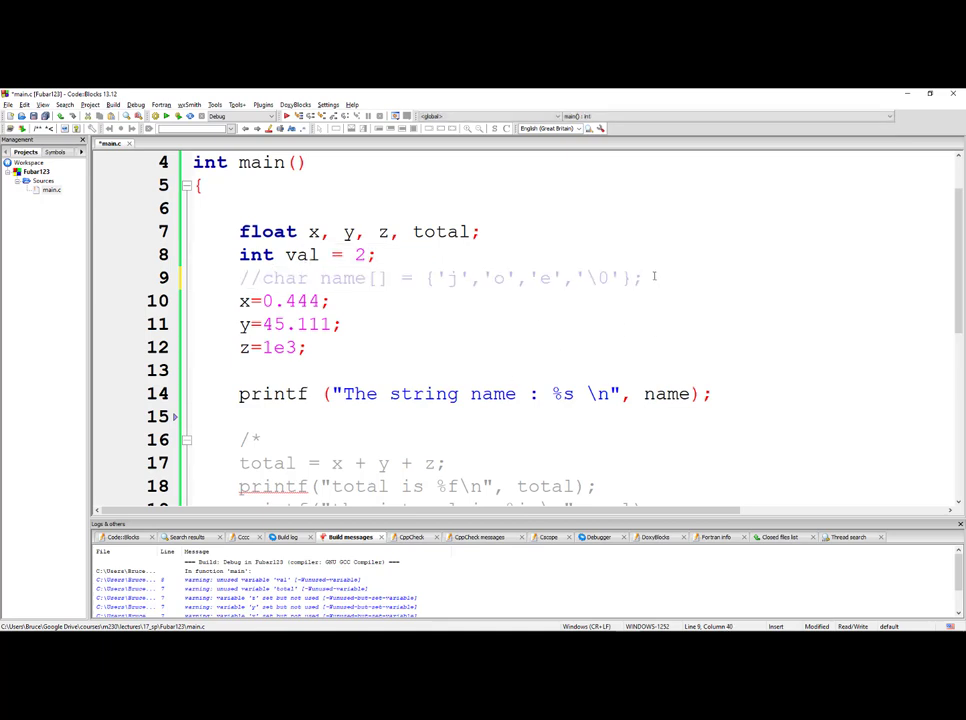
text(char name[] = {'j','o','e','\0'};)
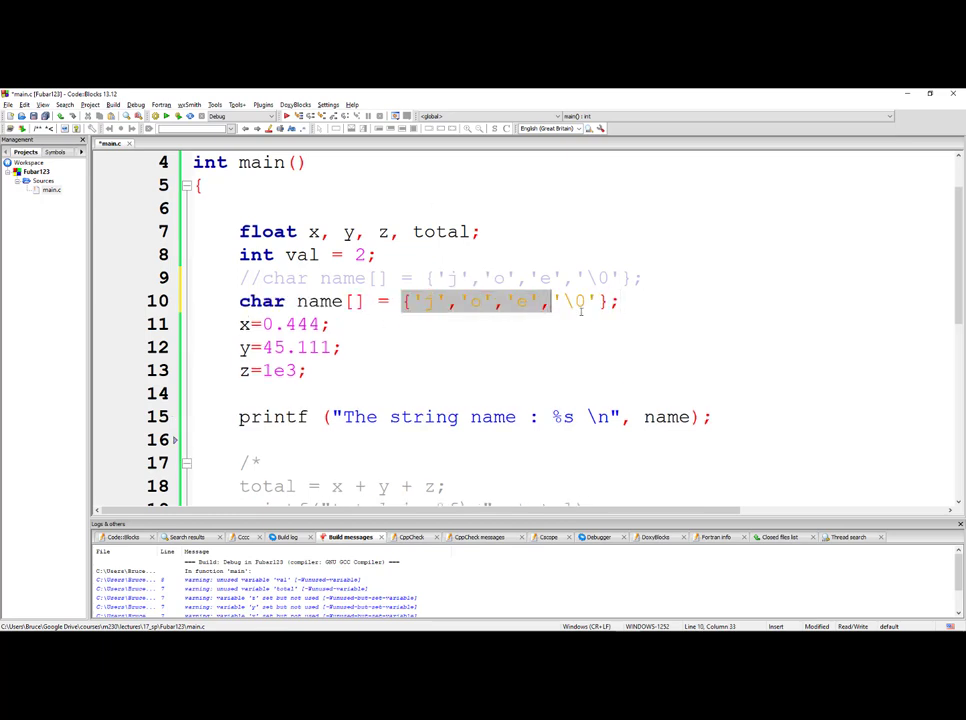
text(";)
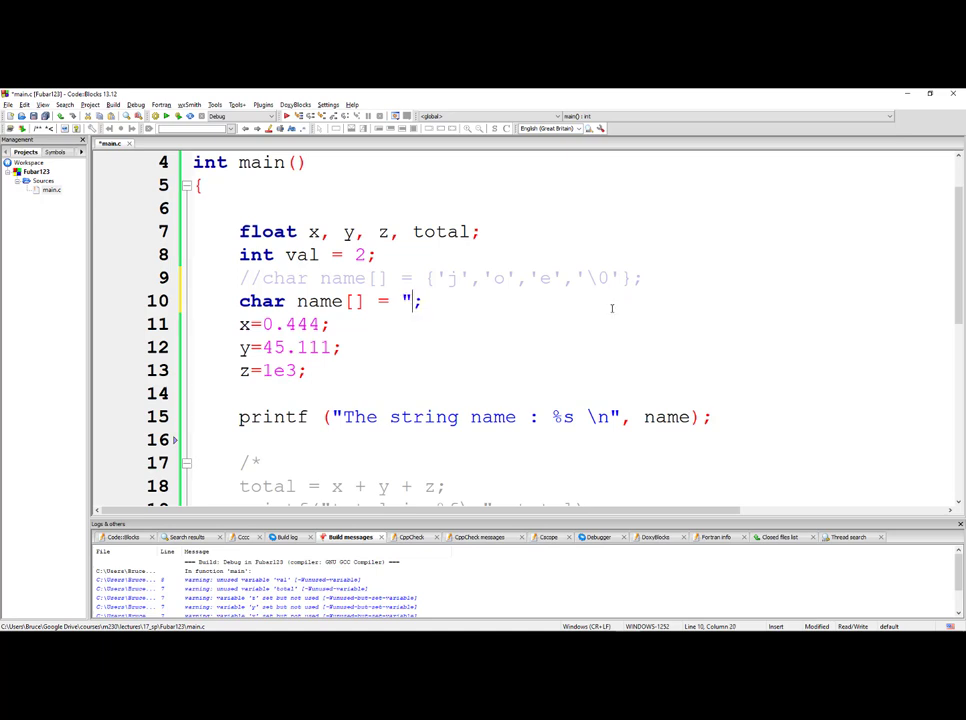
text(joe)
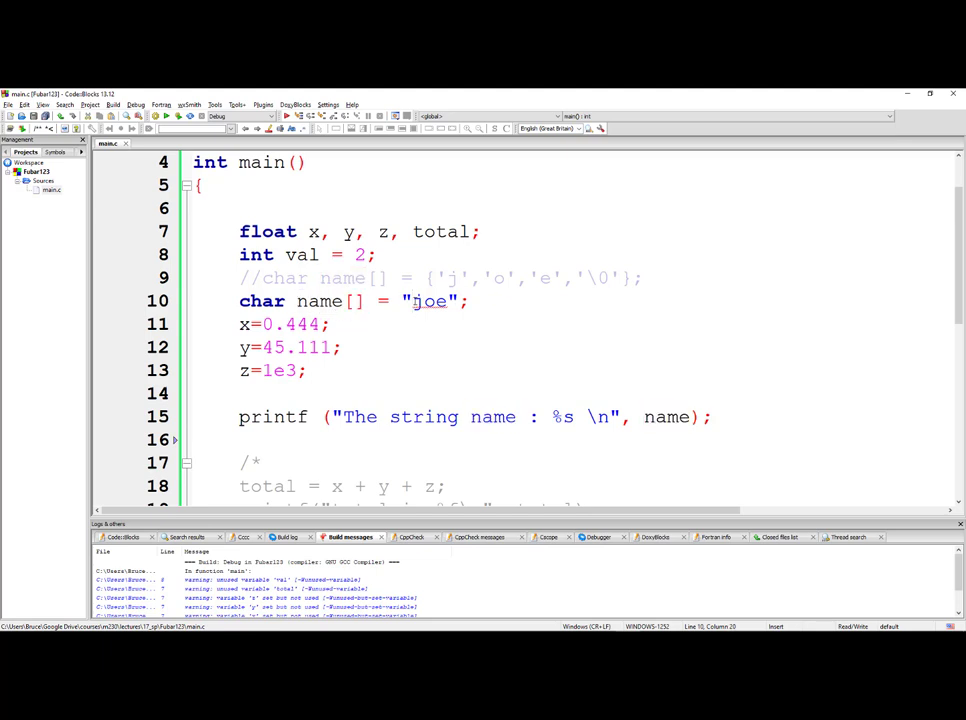
double_click(429, 300)
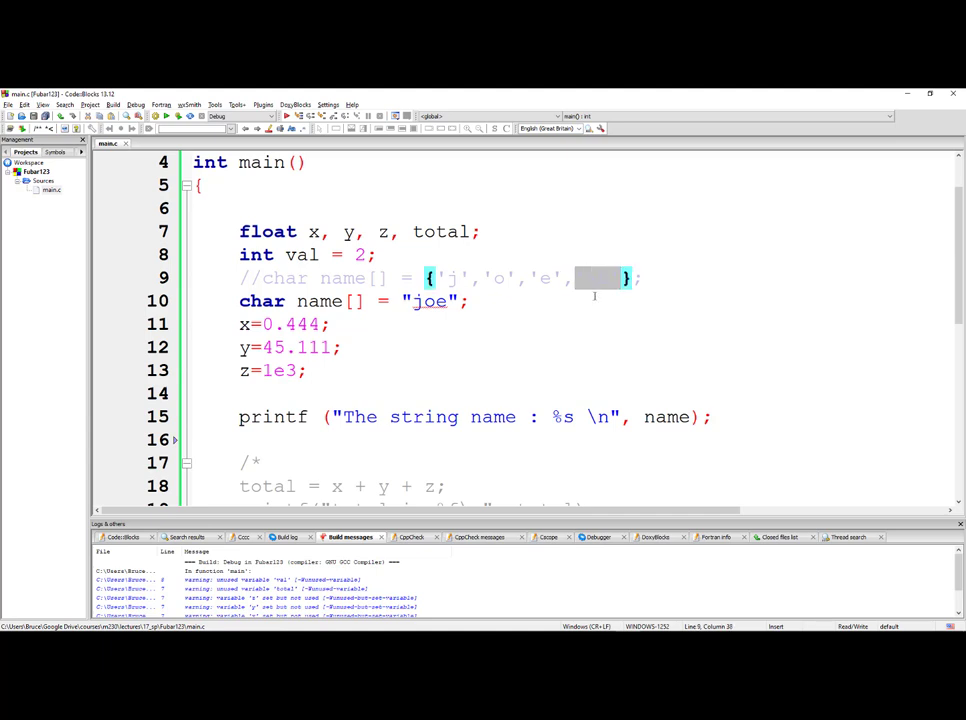
text('\0')
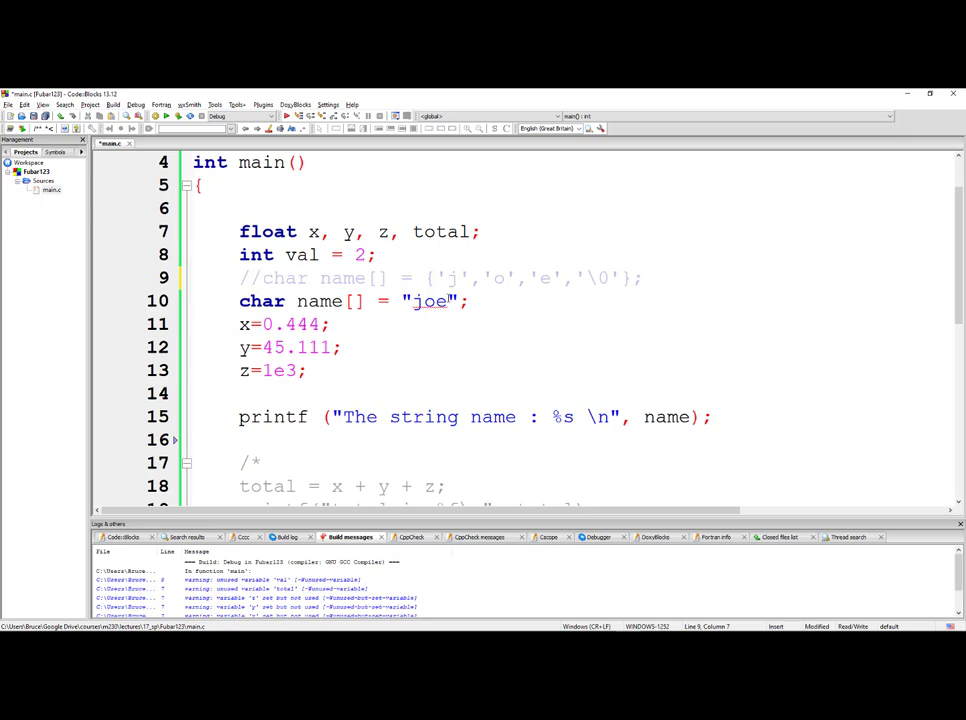
double_click(430, 301)
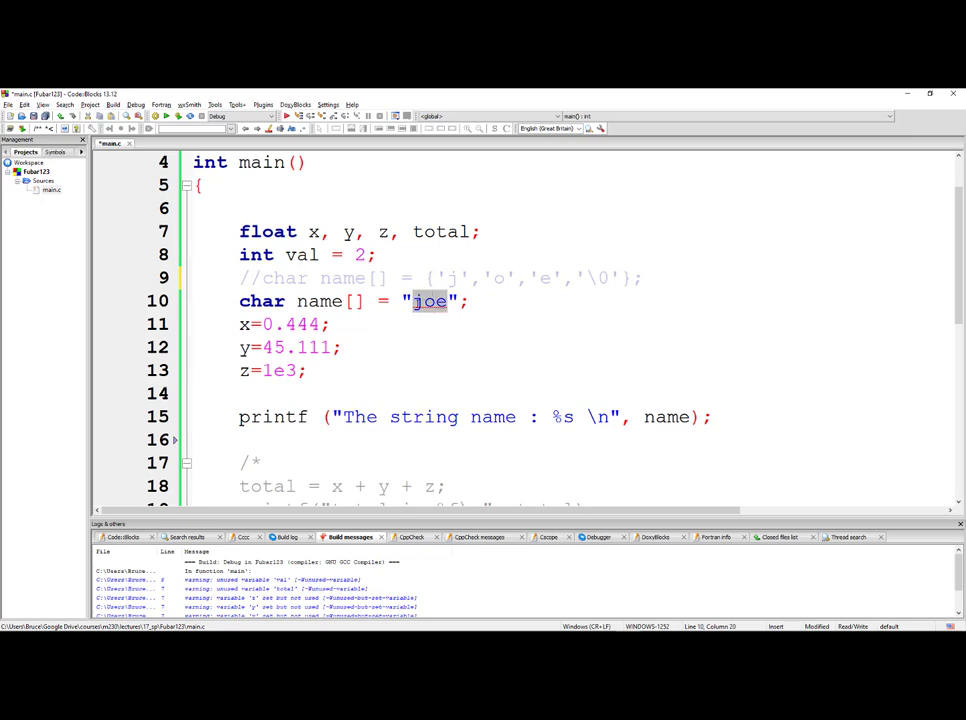